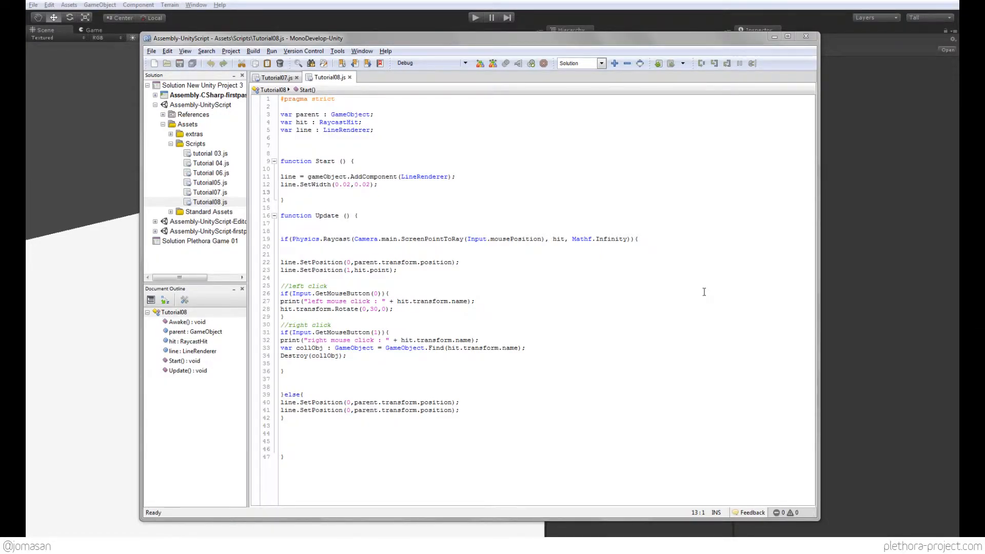
mouse_move(707, 302)
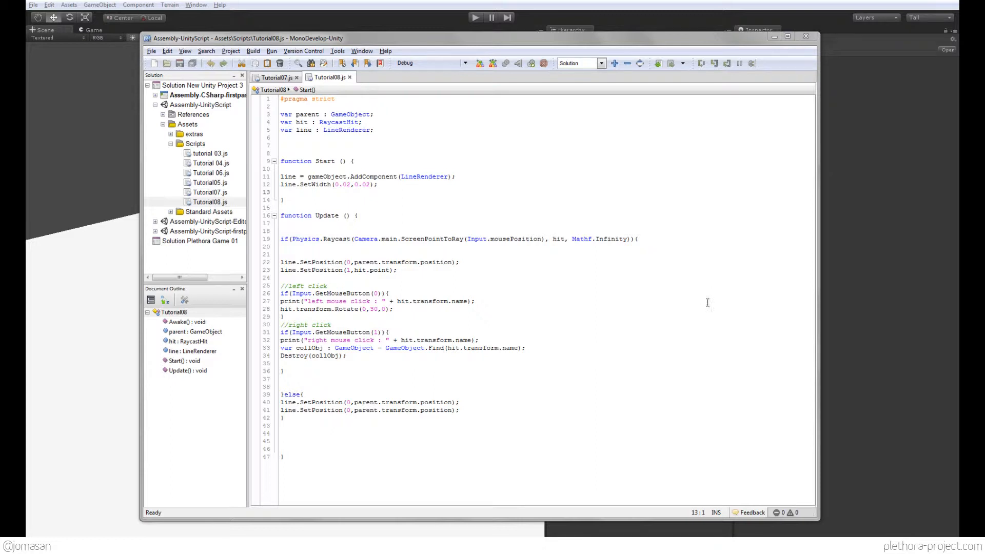
mouse_move(433, 359)
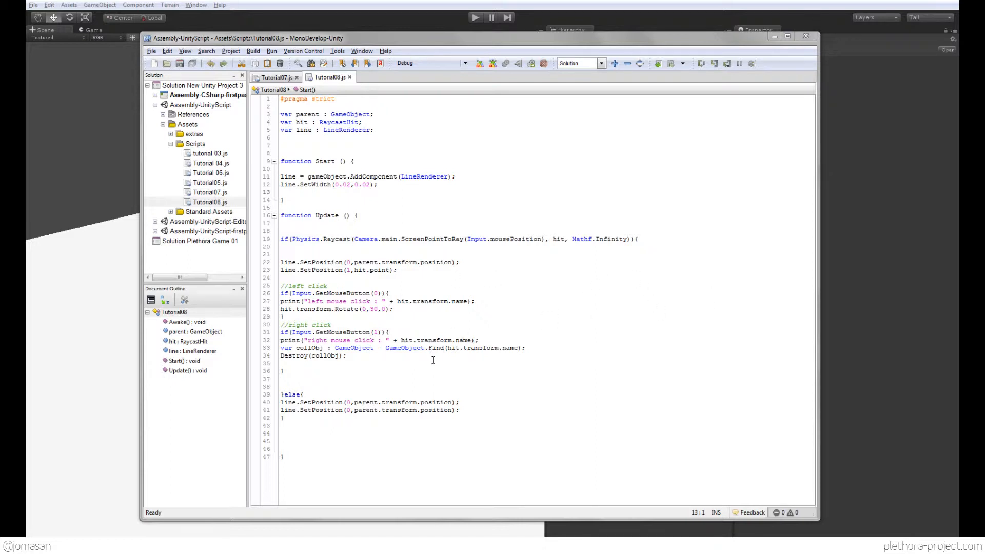
mouse_move(439, 348)
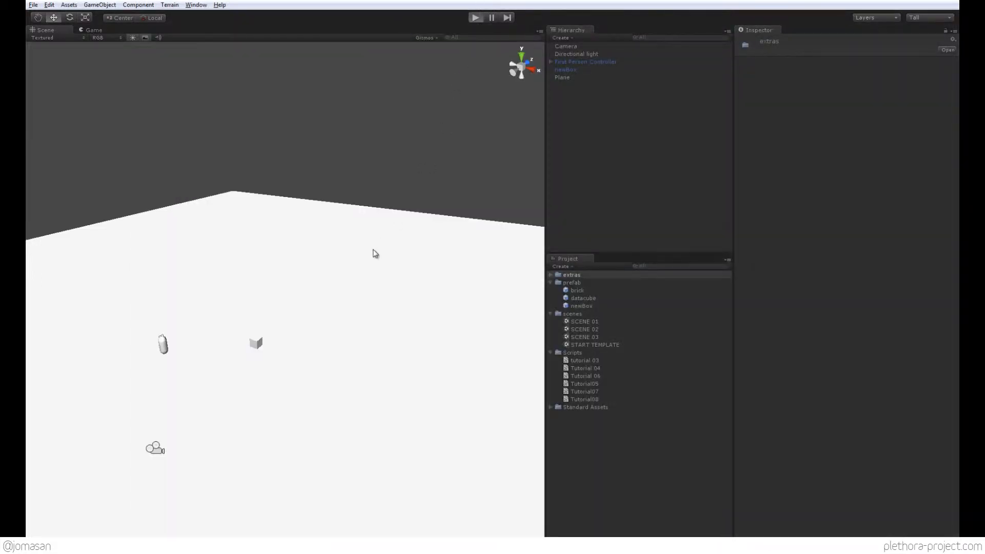
Play-test the scene so the magenta ray hits the cube, stop, and reopen Tutorial08.
left_click(475, 17)
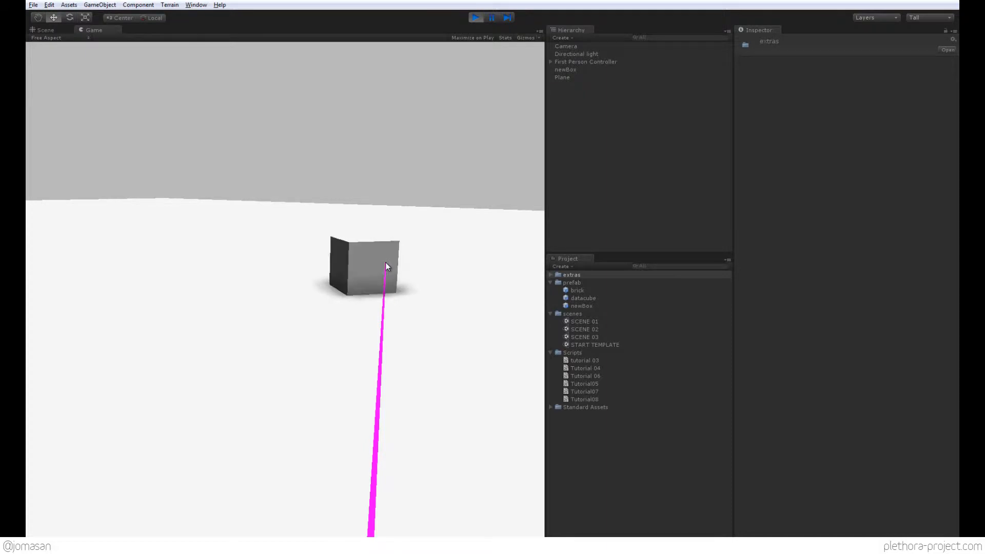
left_click(475, 18)
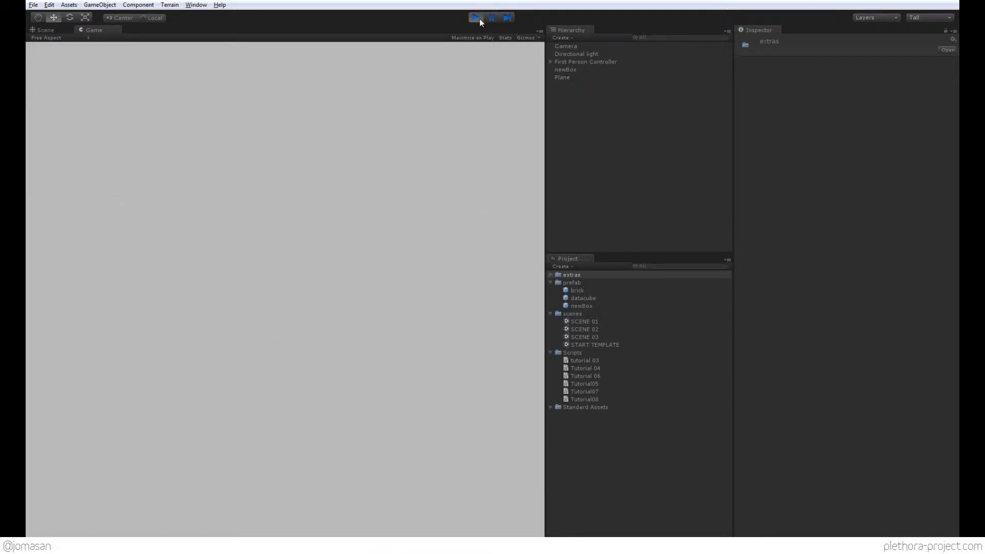
double_click(583, 399)
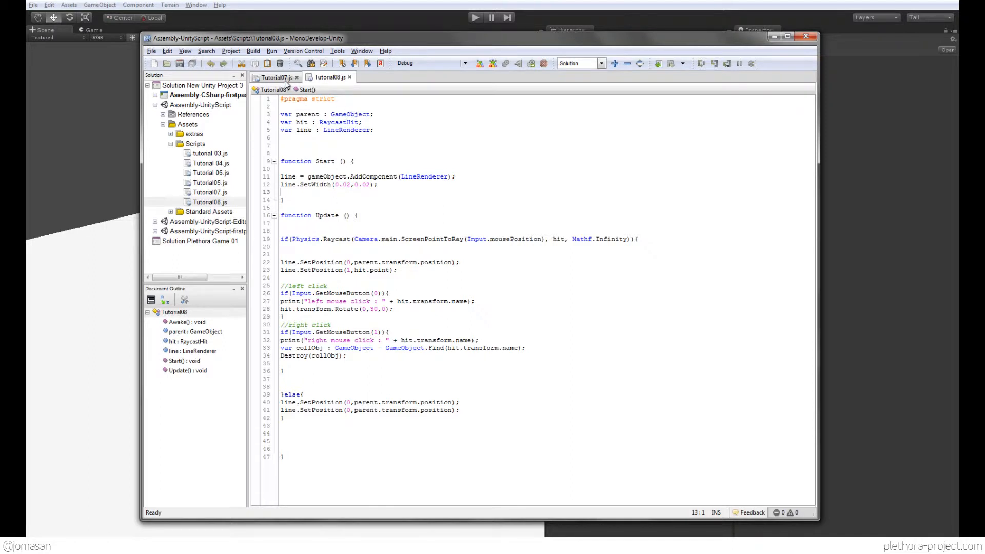
Change Tutorial08's line 26 left-click check to Input.GetMouseButtonDown(0).
left_click(273, 77)
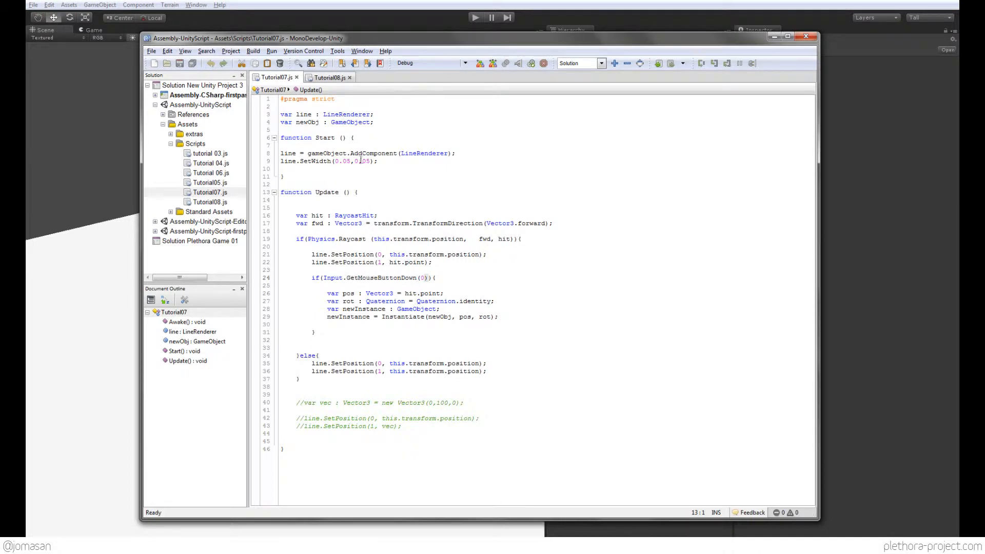
left_click(327, 77)
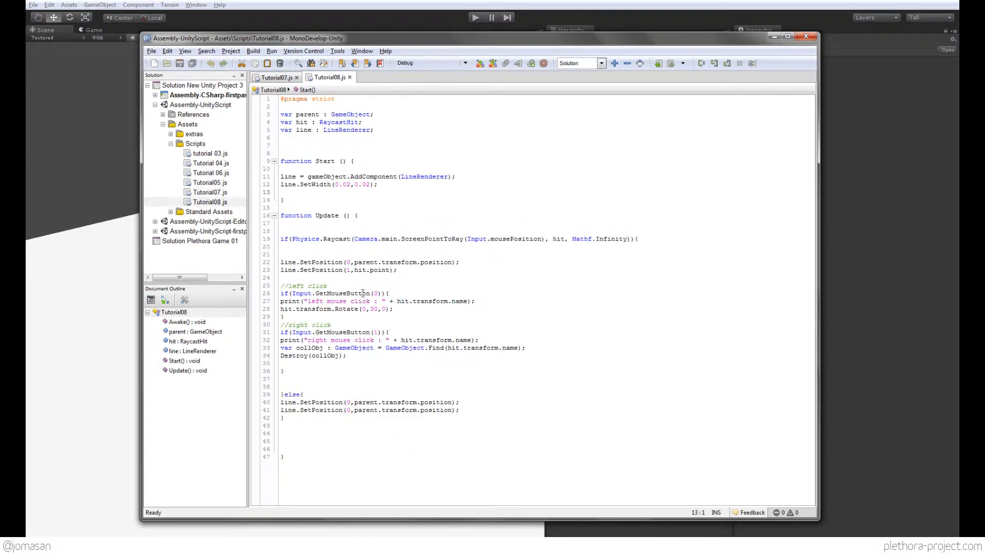
left_click(369, 294)
type("Down")
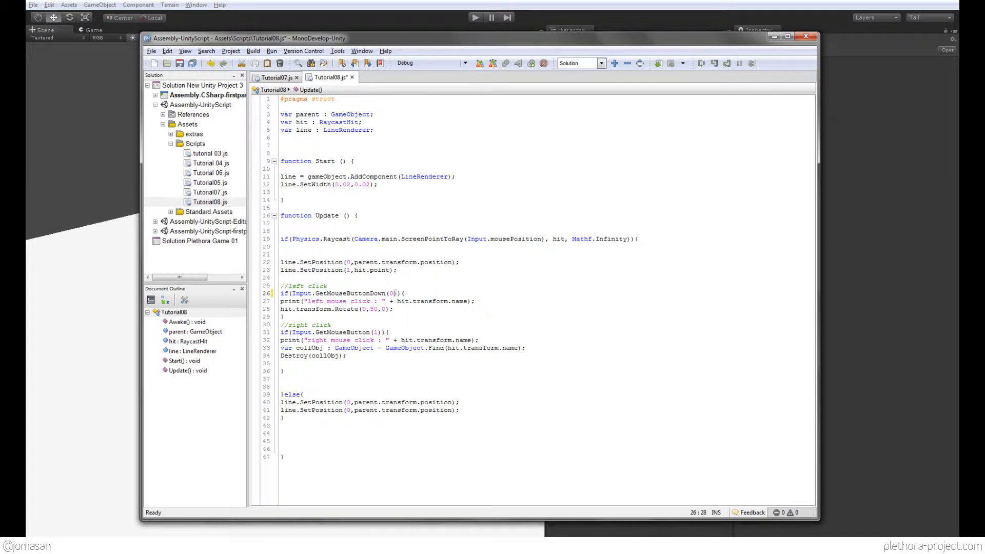
double_click(349, 294)
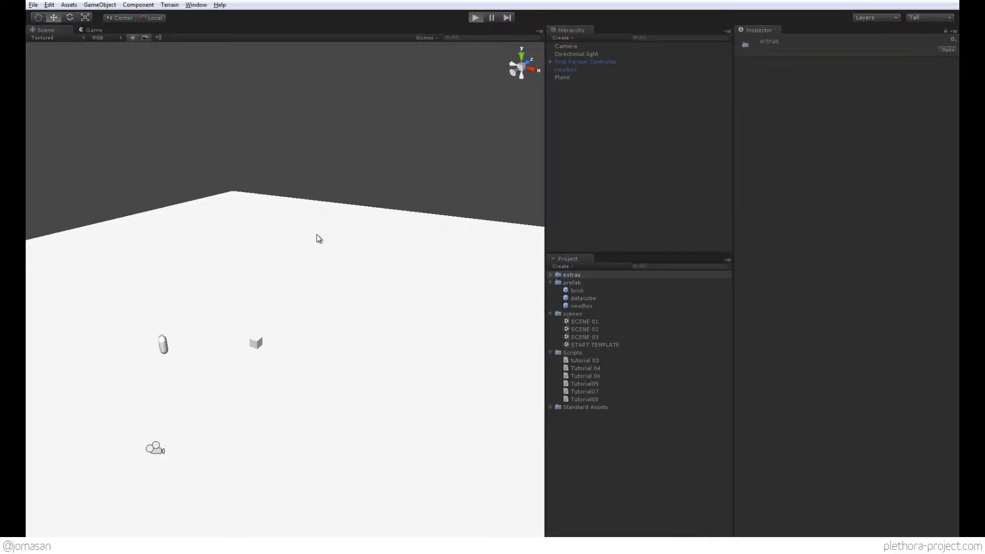
Run a quick play test of the left-click change and stop it.
left_click(475, 17)
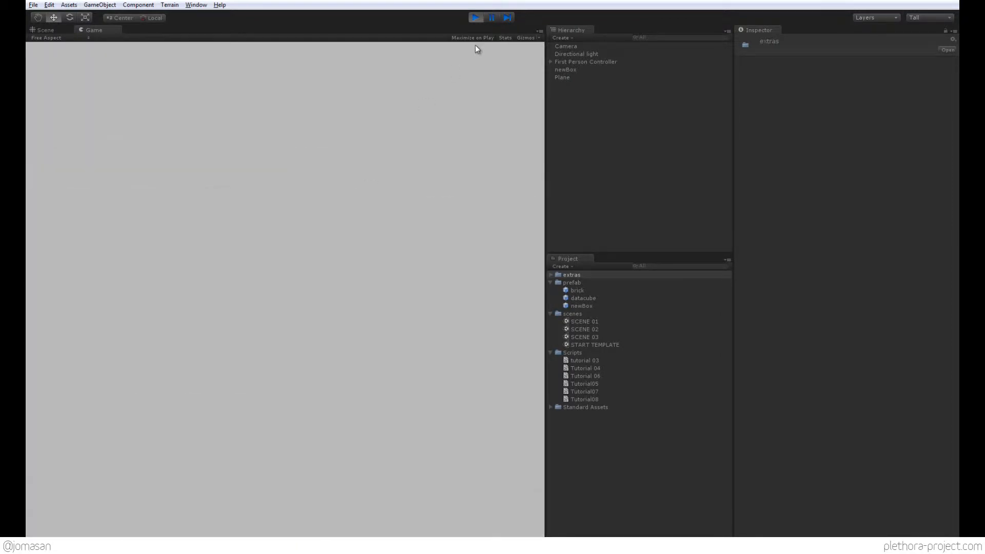
left_click(45, 30)
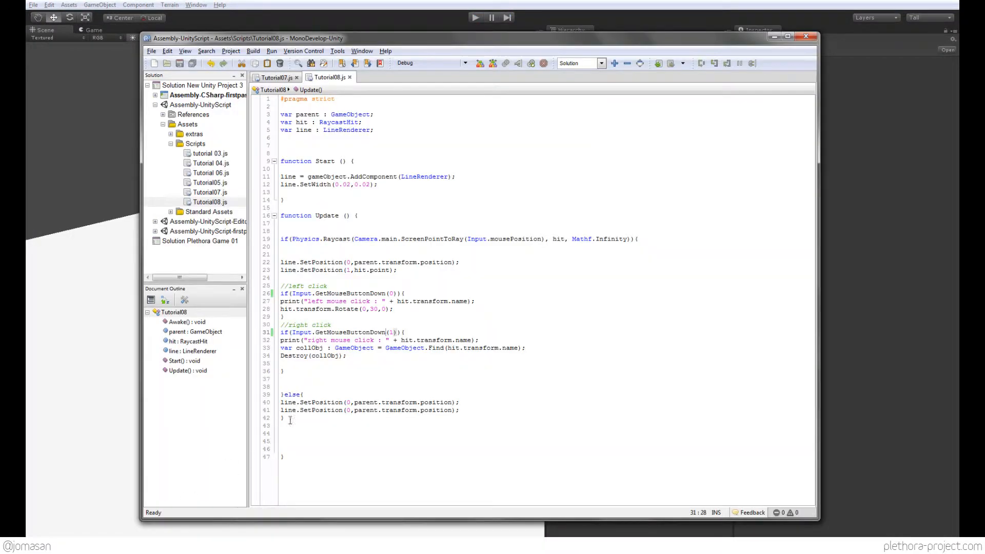
Change Tutorial08's line 31 right-click check to Input.GetMouseButtonDown(1) and save.
left_click(349, 409)
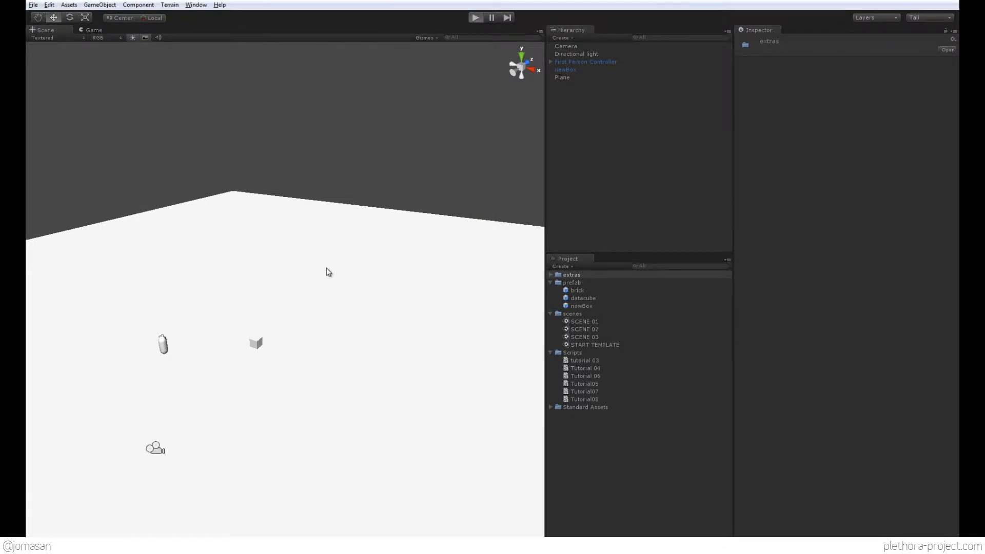
Play-test the scene with a click fired at the distant cube.
left_click(476, 18)
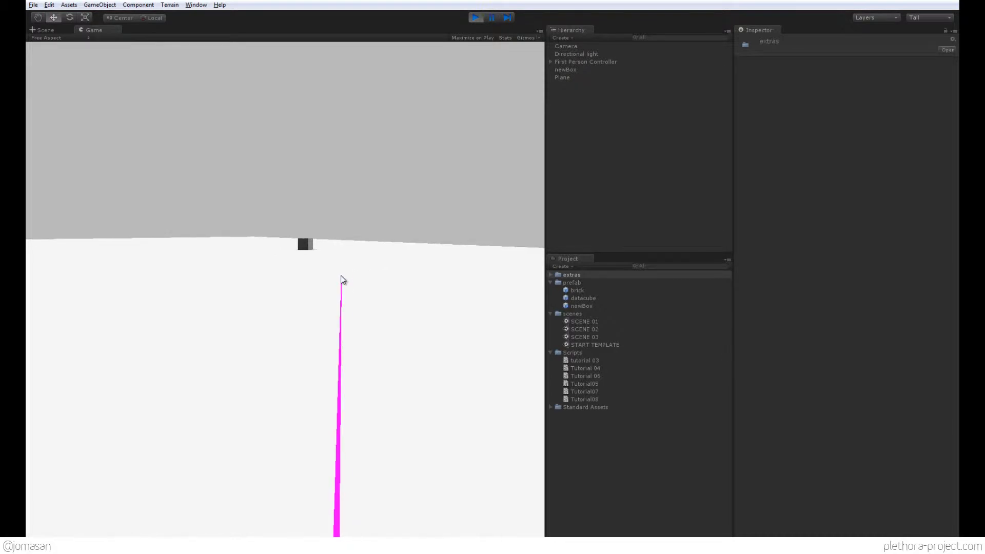
left_click(44, 30)
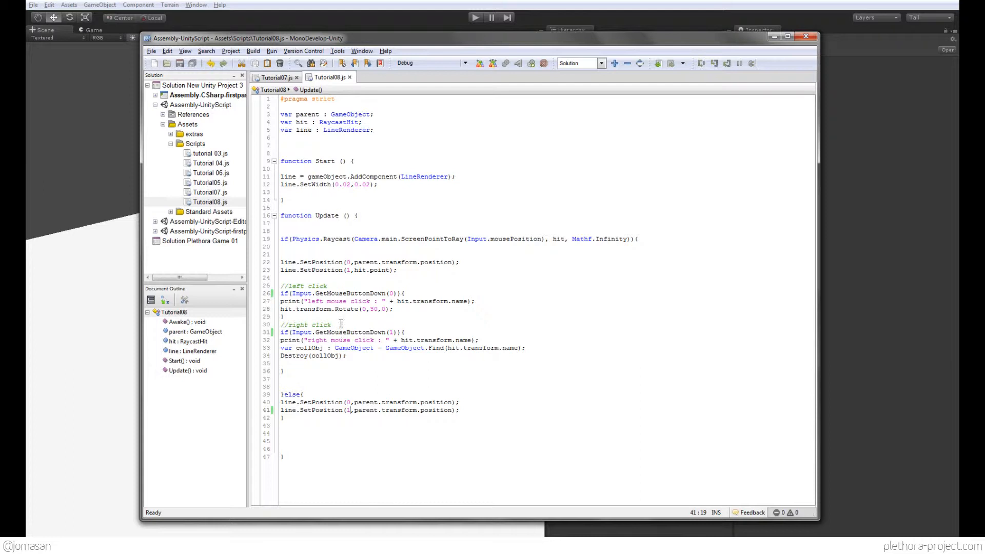
Set line 41 to line.SetPosition(1,parent.transform.position), checking Tutorial07's else branch.
left_click(273, 77)
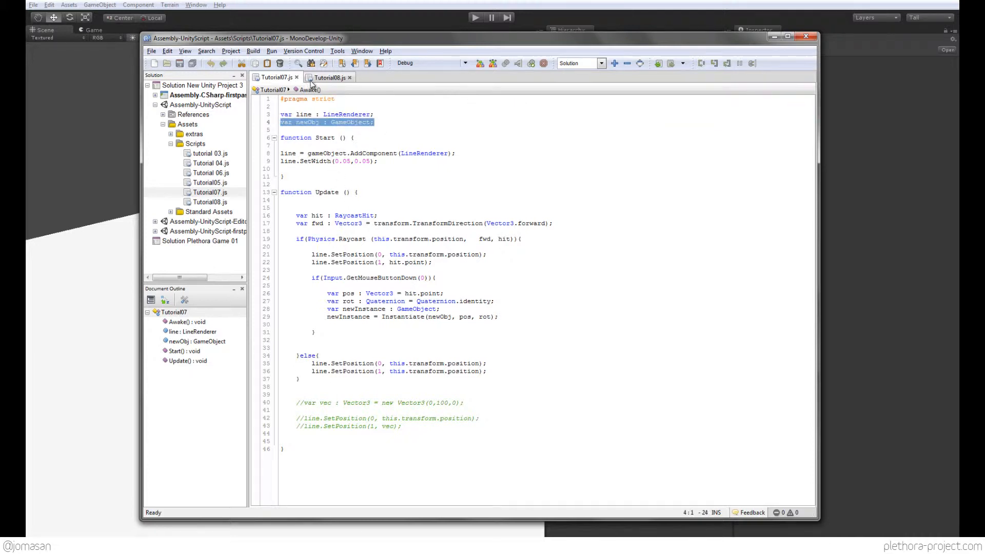
left_click(329, 77)
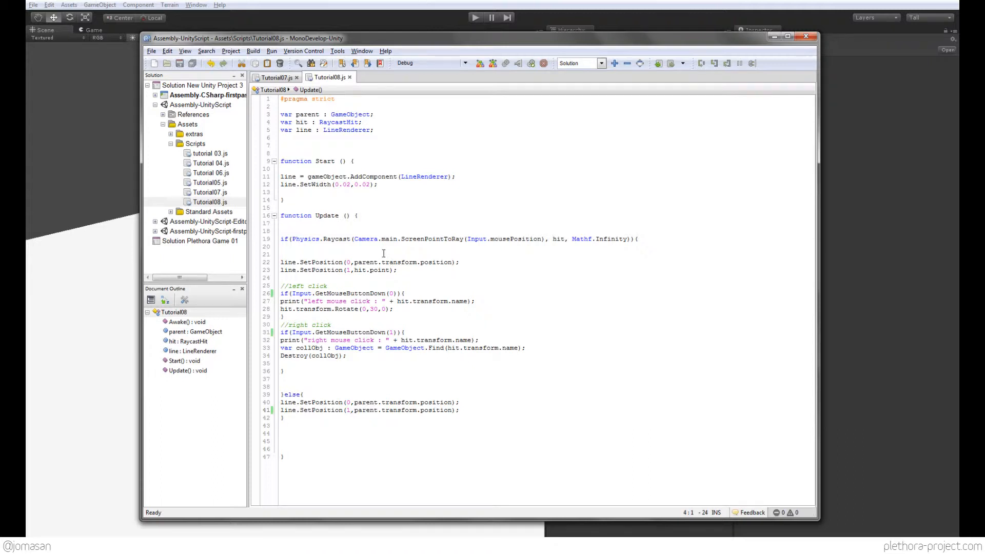
mouse_move(393, 308)
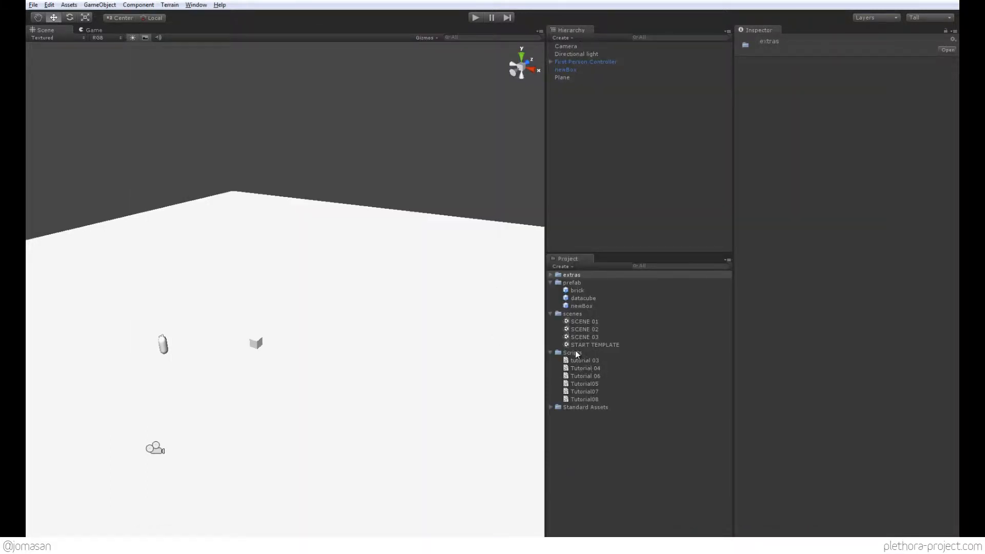
Create a new JavaScript file named Tutorial09 in the Scripts folder.
right_click(570, 352)
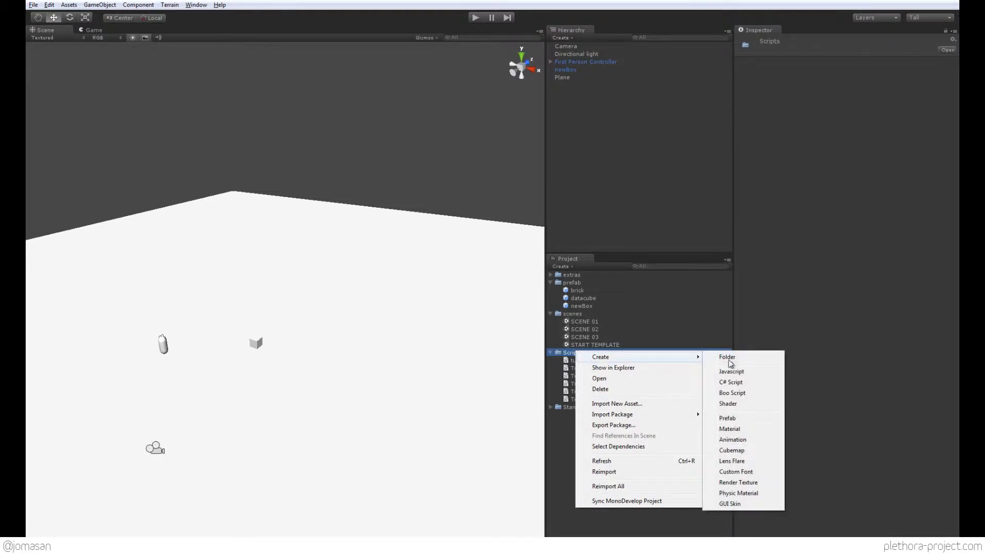
left_click(731, 382)
type("Tutorial")
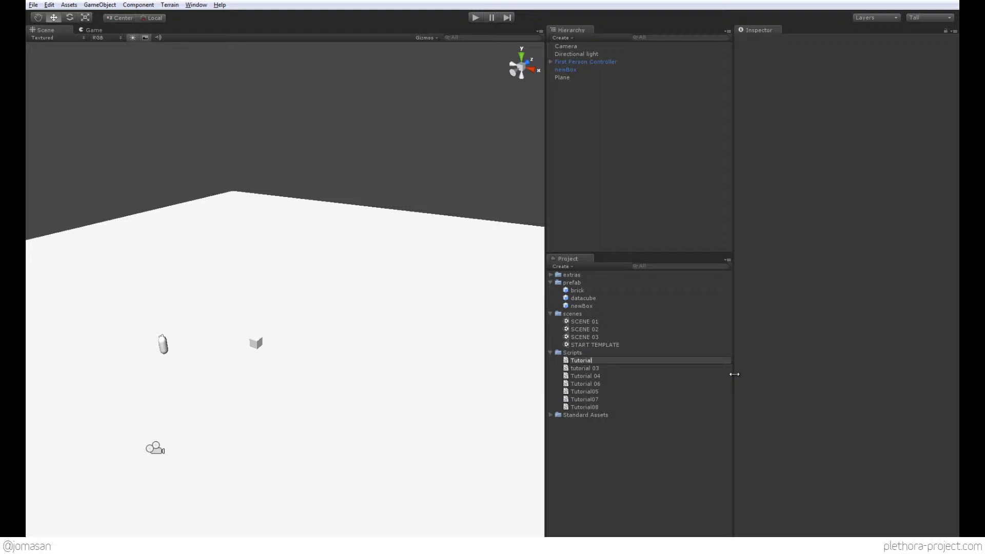
left_click(584, 406)
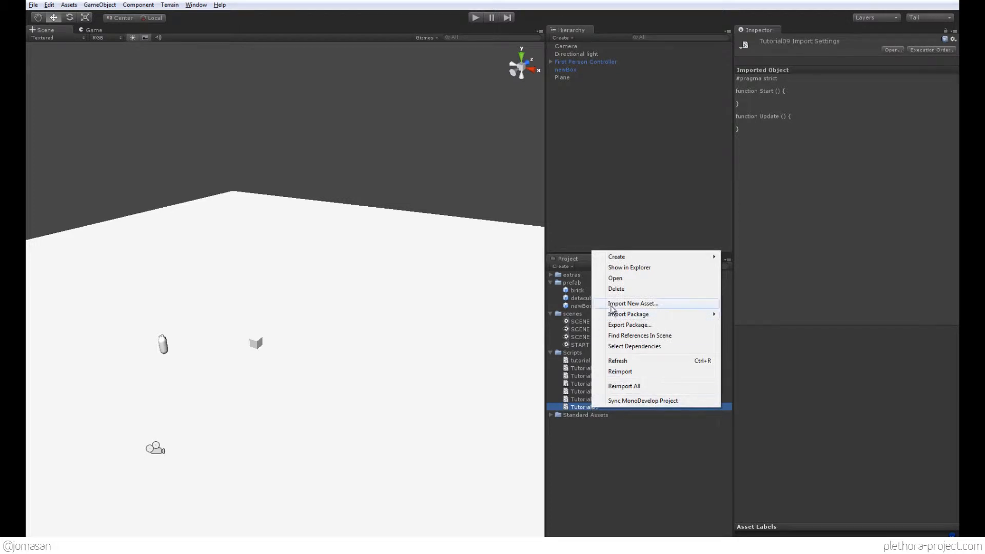
mouse_move(631, 264)
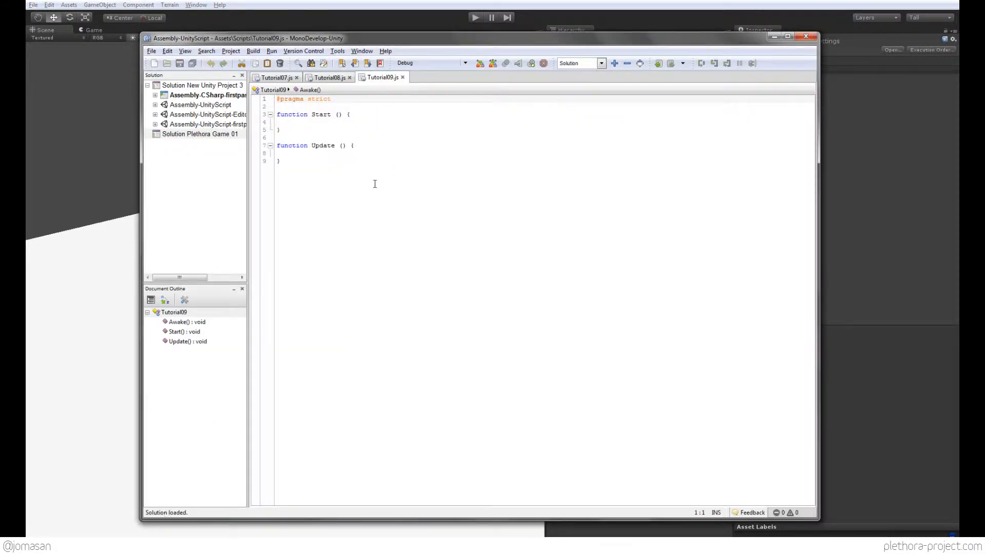
Paste all of Tutorial08's code into Tutorial09 and close the Tutorial08 tab.
left_click(329, 76)
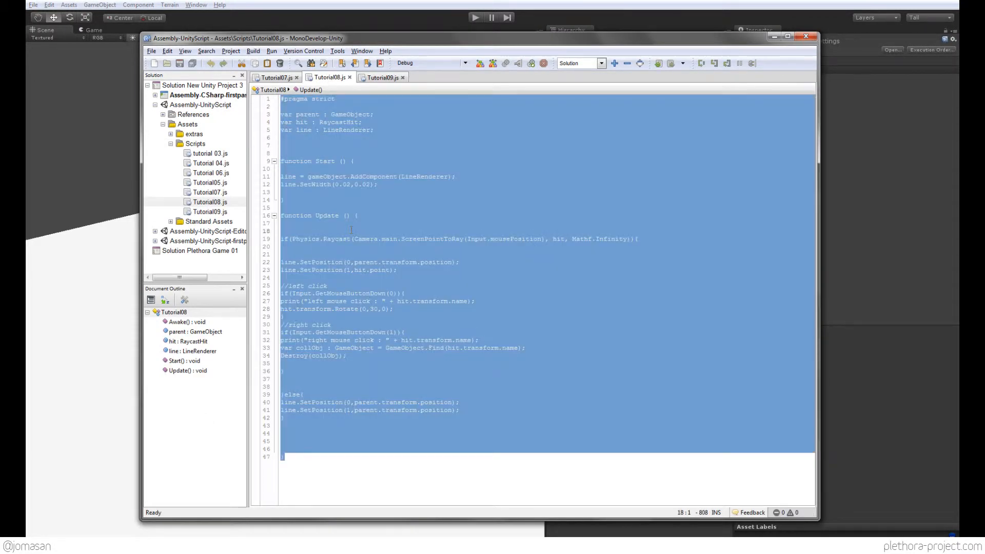
left_click(382, 77)
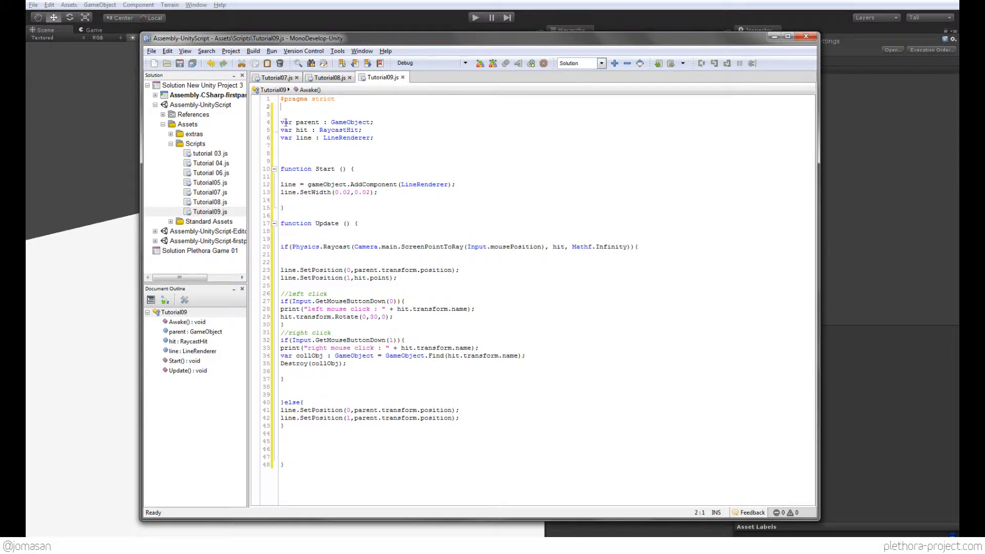
left_click(326, 77)
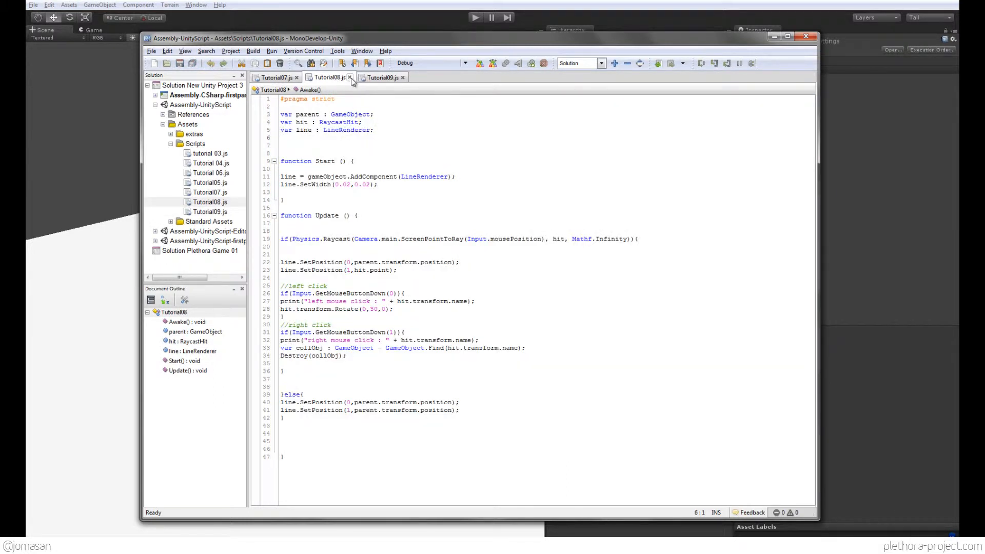
left_click(350, 77)
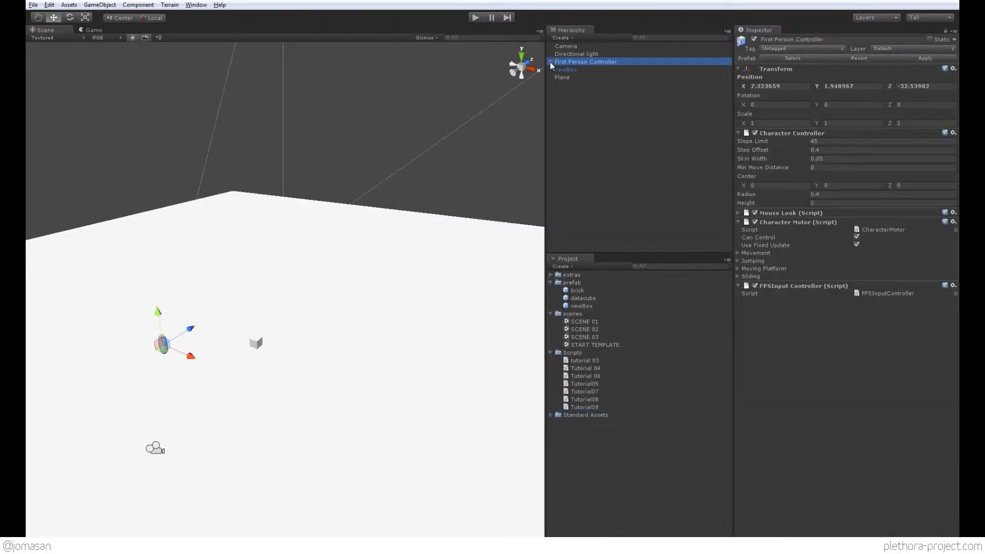
Remove Tutorial 08 from the Main Camera and attach Tutorial09 instead.
left_click(581, 77)
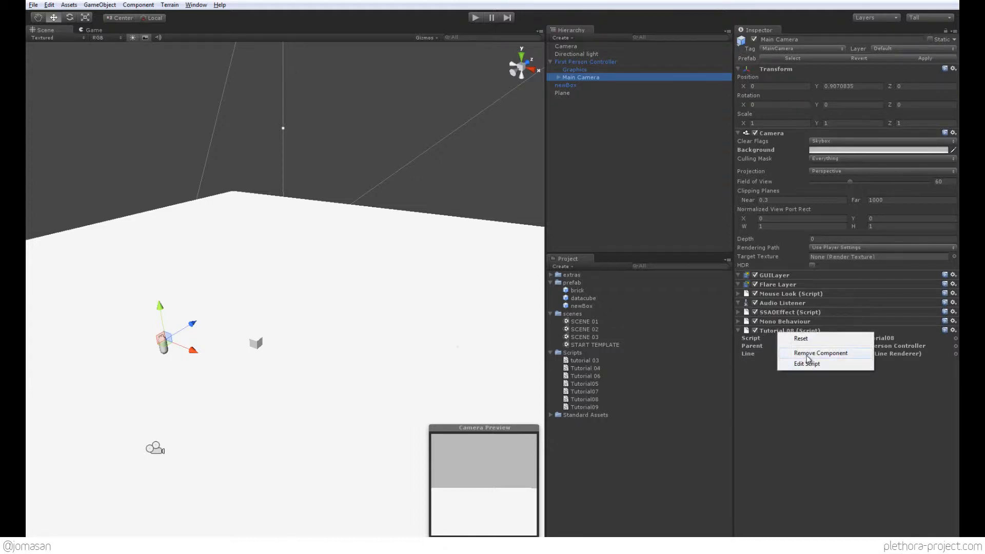
left_click(819, 352)
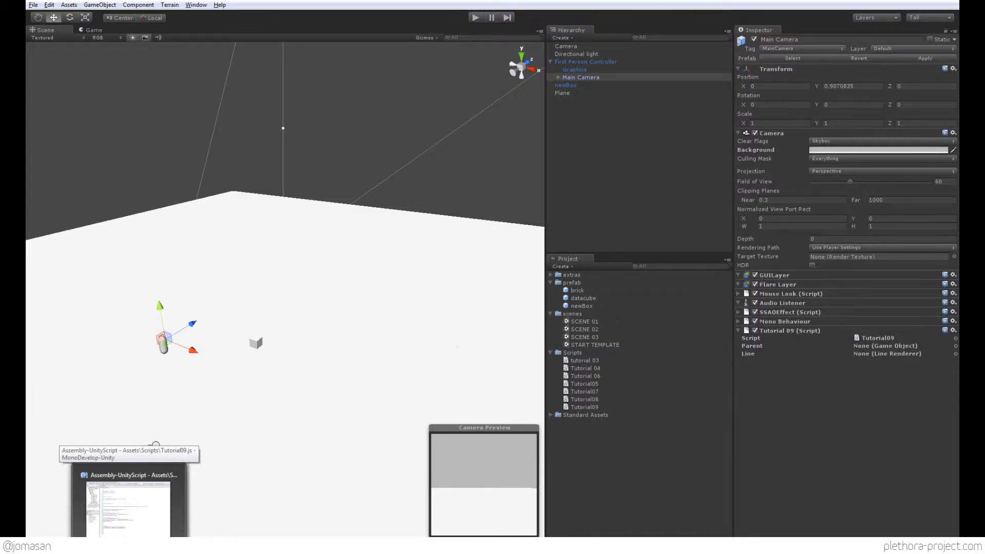
left_click(129, 497)
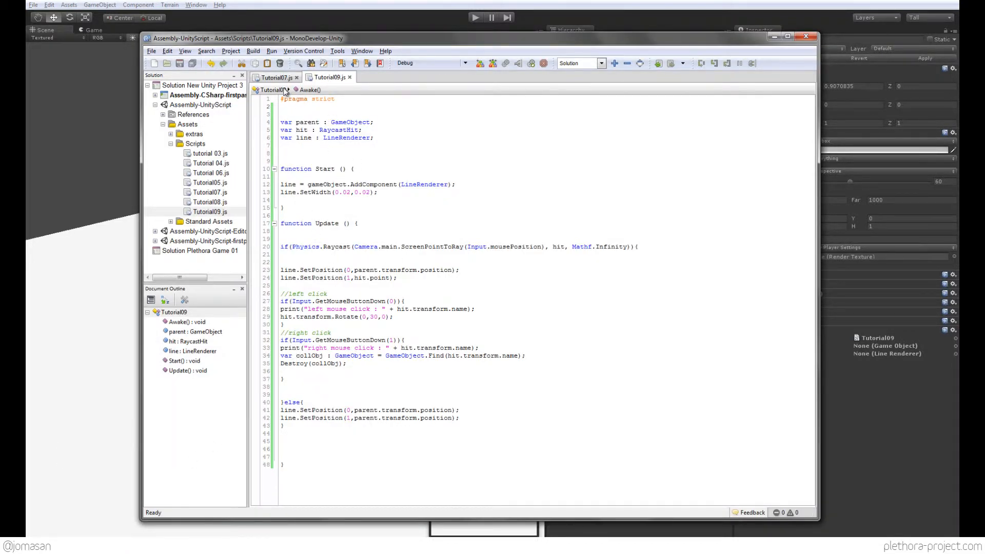
Declare 'var newObj : GameObject;' in Tutorial09 and delete the hit.transform.Rotate line.
left_click(273, 76)
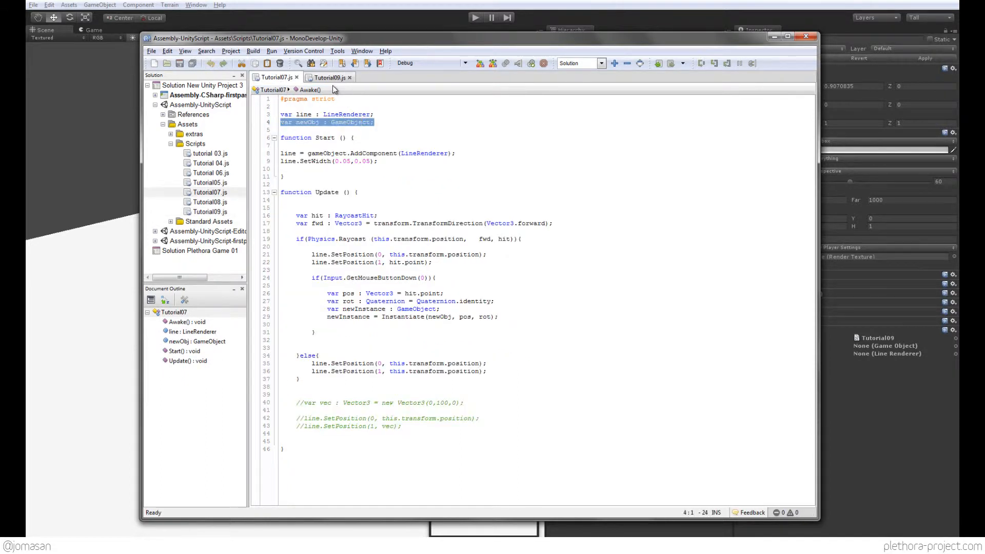
left_click(326, 77)
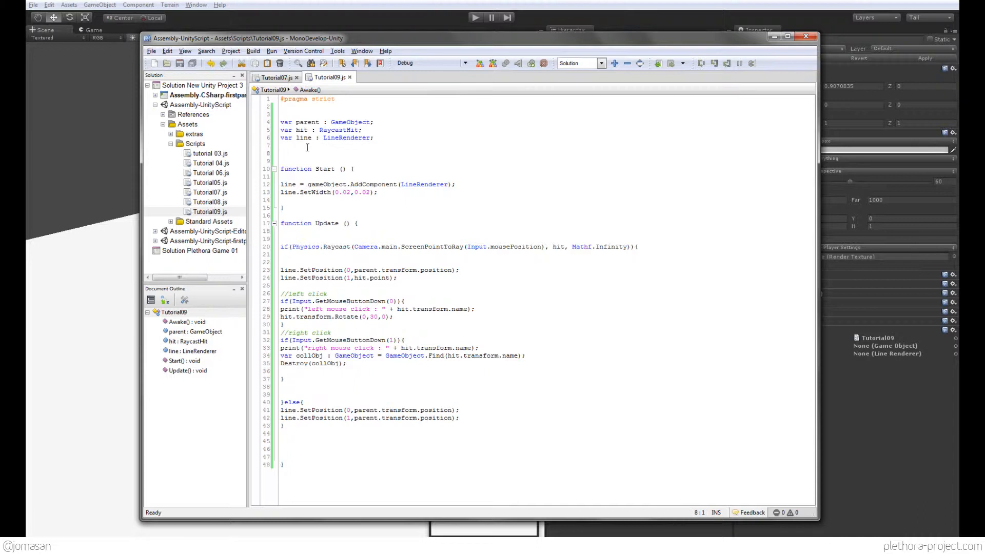
type("var newObj : GameObject;")
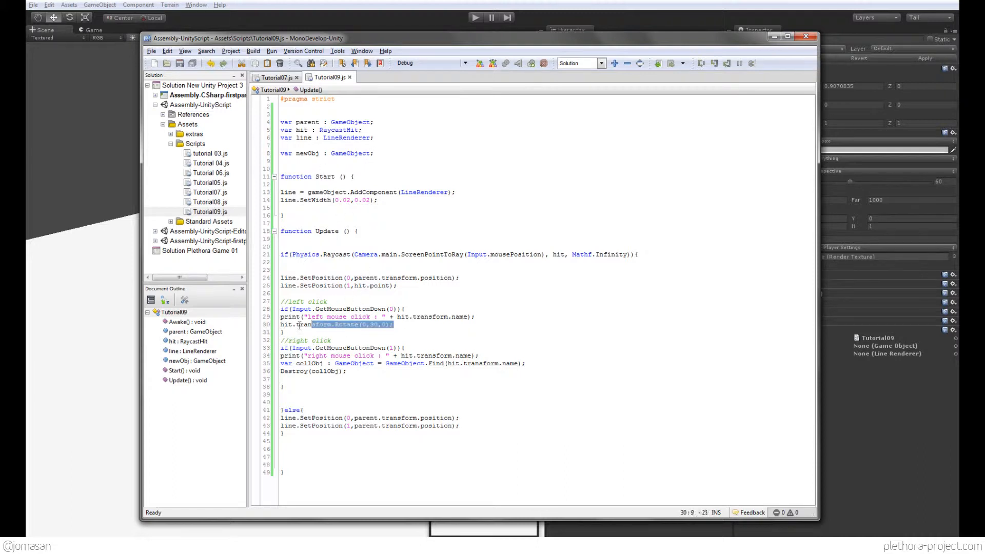
left_click(281, 325)
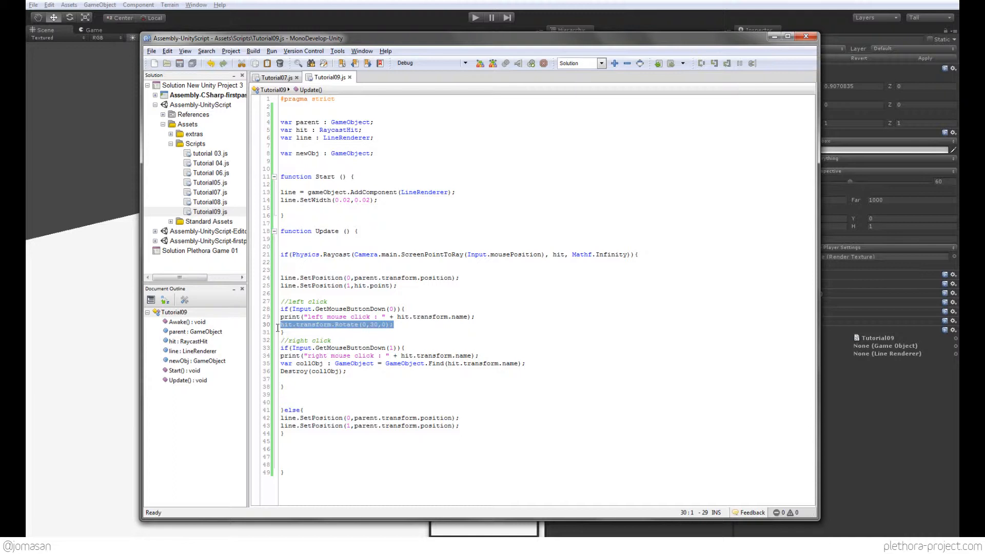
key("Delete")
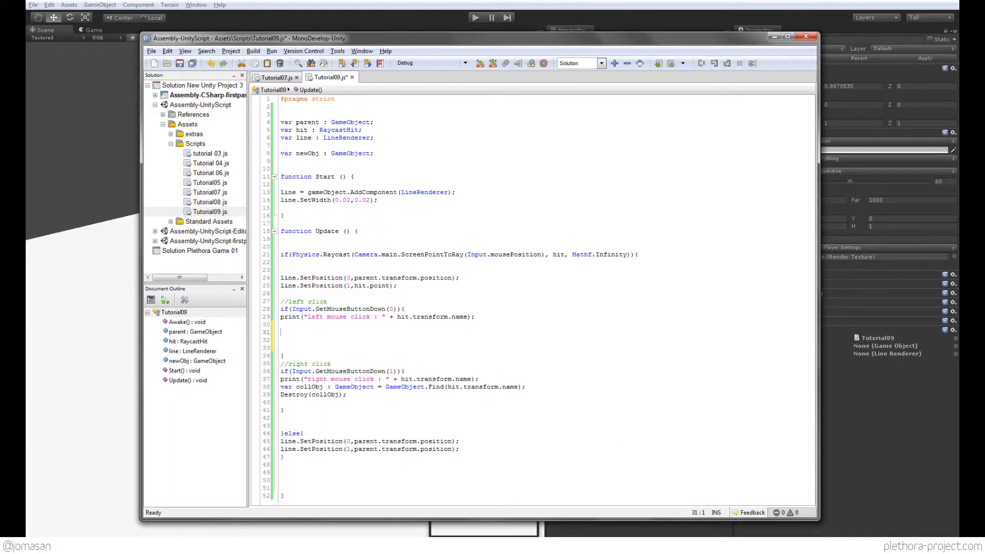
Select Tutorial07's Instantiate block for reuse.
left_click(272, 77)
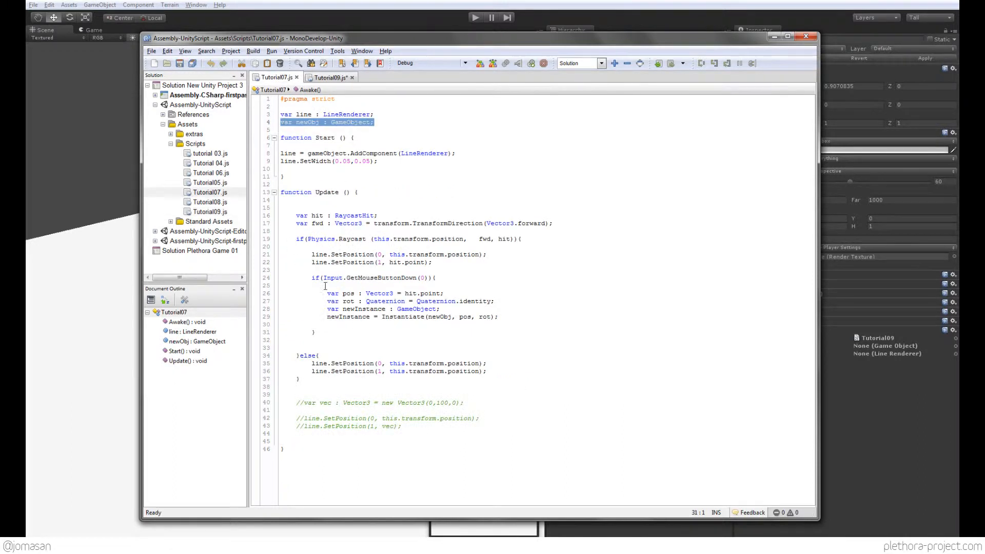
left_click(500, 317)
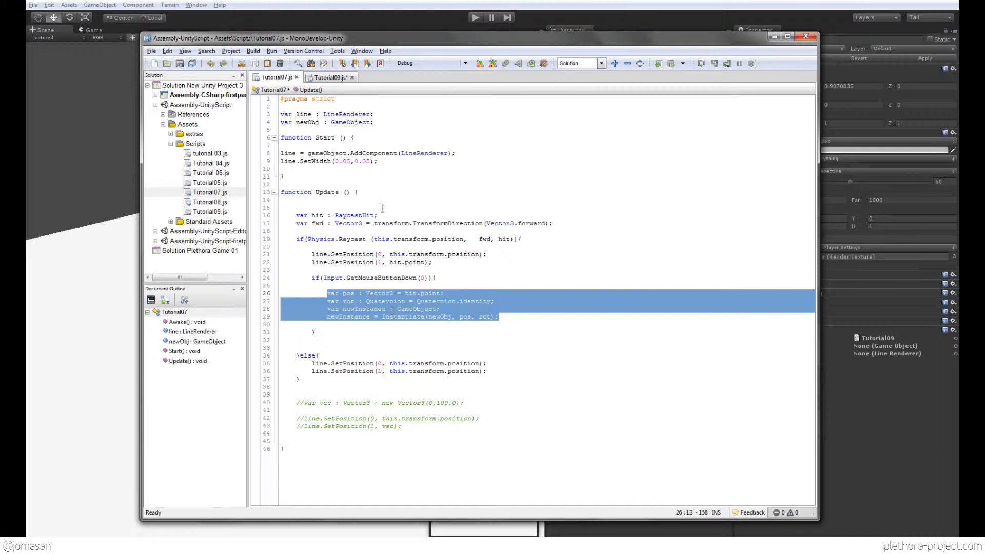
left_click(328, 77)
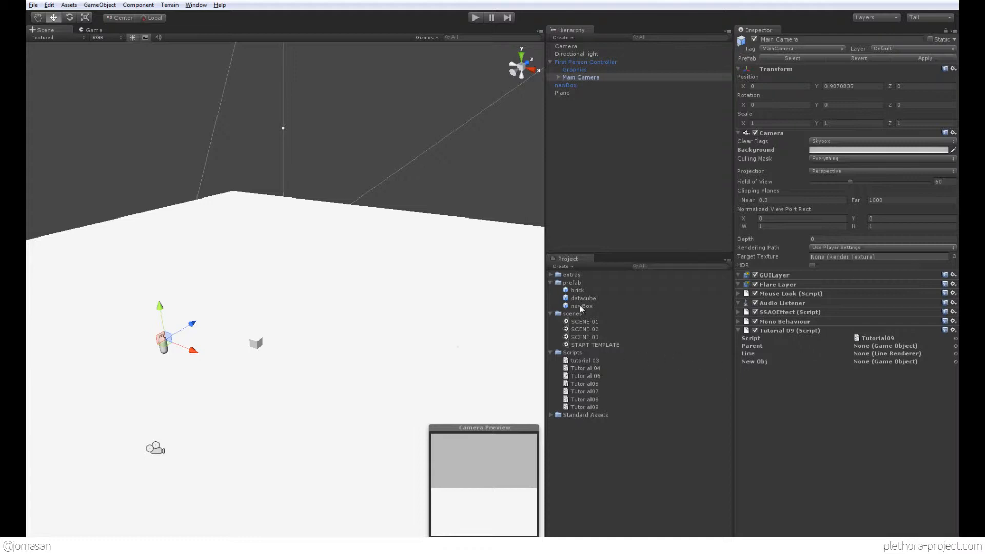
mouse_move(583, 308)
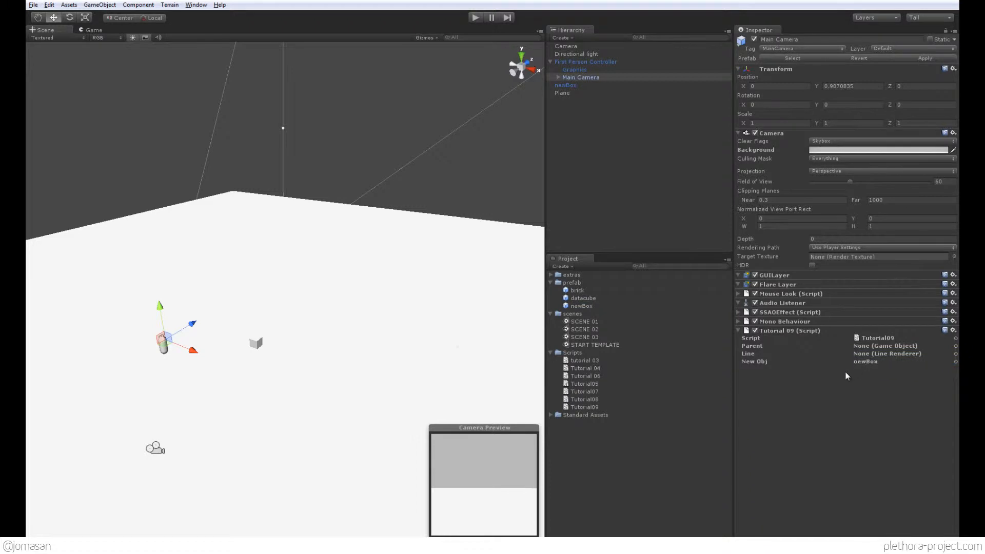
mouse_move(761, 365)
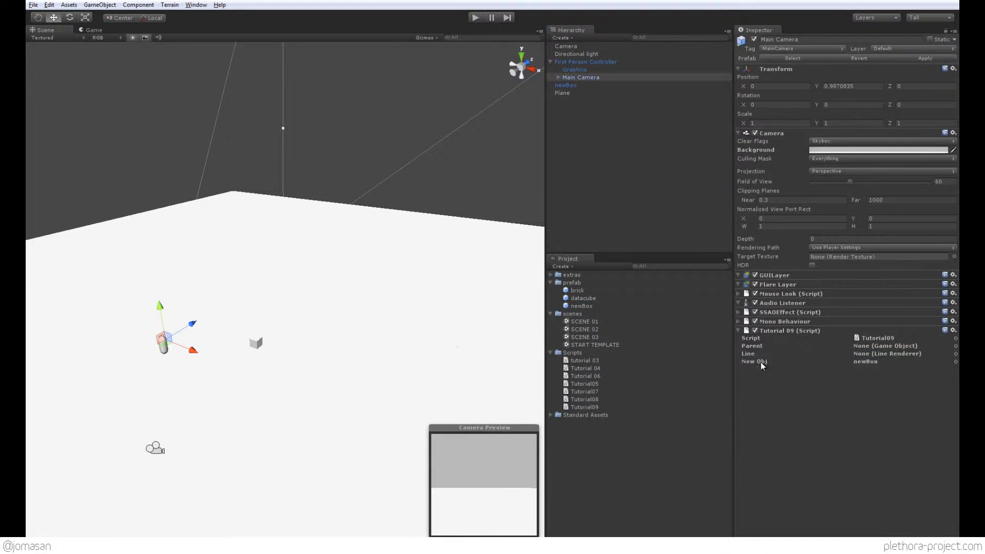
mouse_move(861, 373)
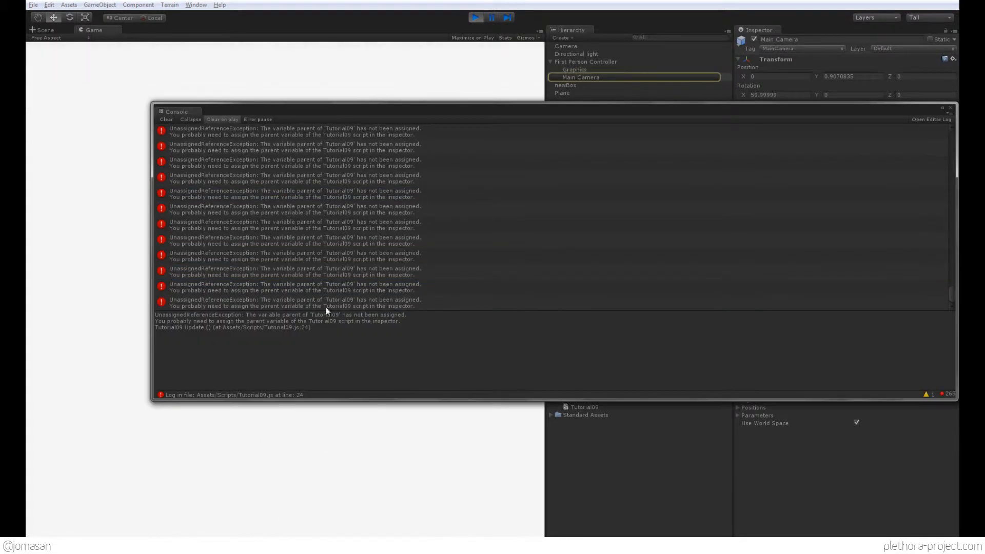
mouse_move(340, 205)
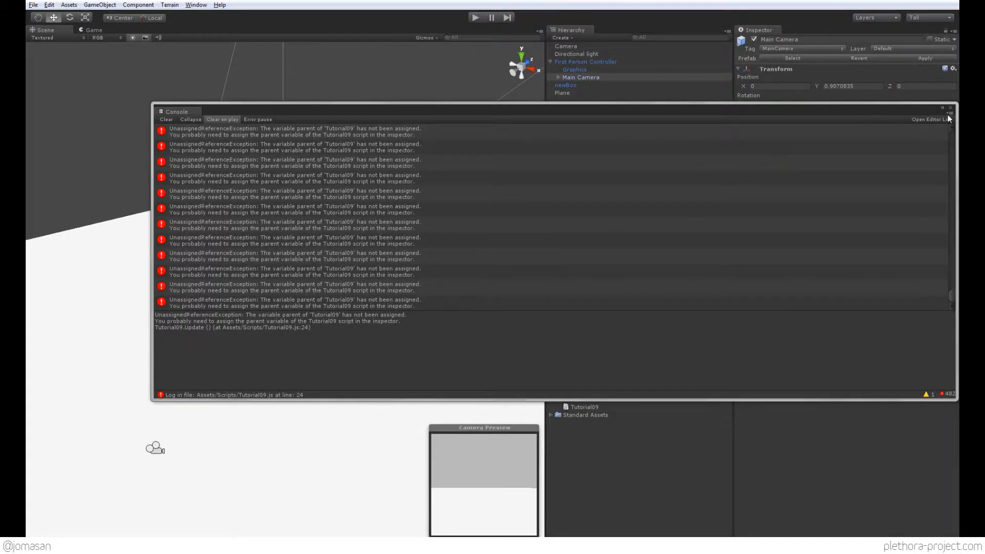
Dismiss the Console, then play the scene to spawn newBox clones with First Person Controller as Parent, and stop.
left_click(949, 108)
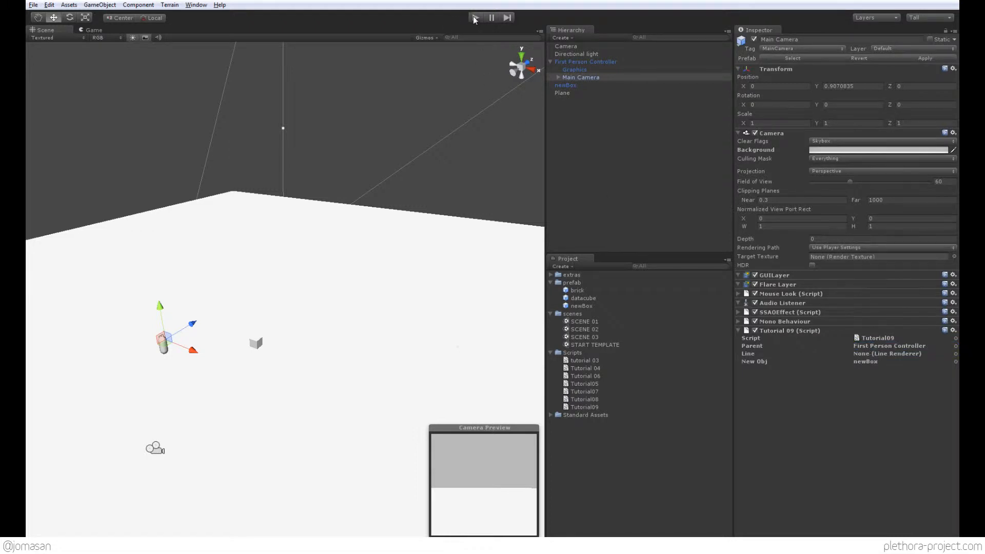
left_click(476, 17)
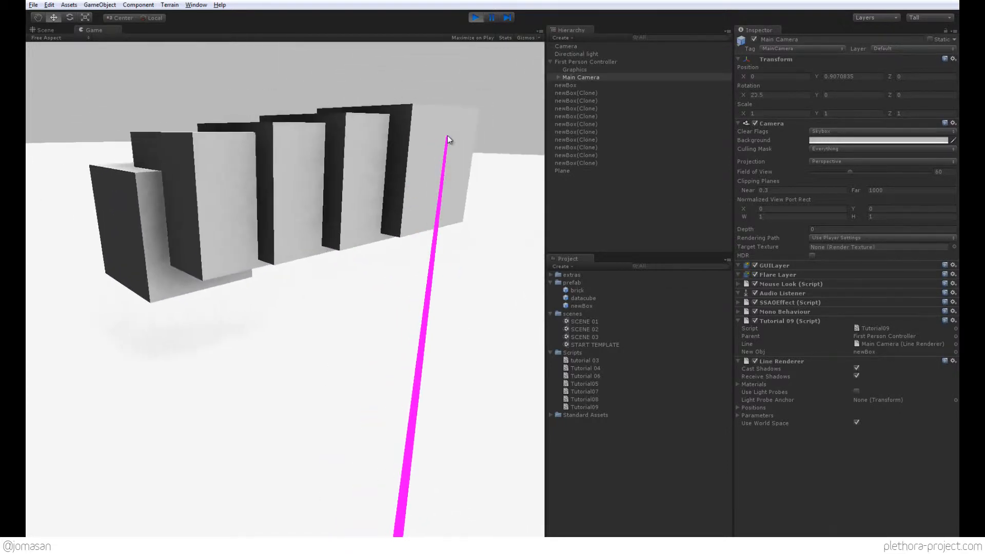
left_click(477, 17)
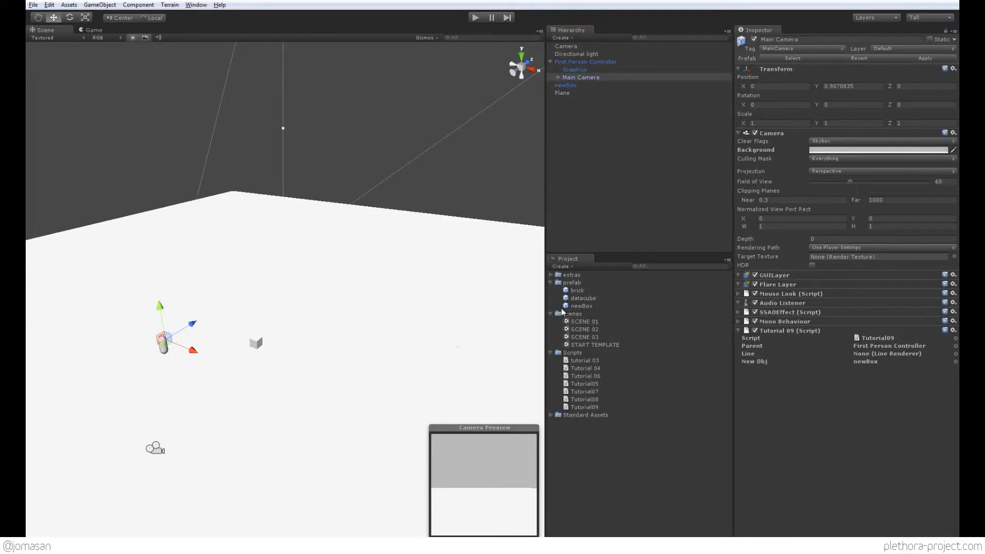
Select the newBox prefab and test it with Rigidbody Is Kinematic turned off.
left_click(581, 305)
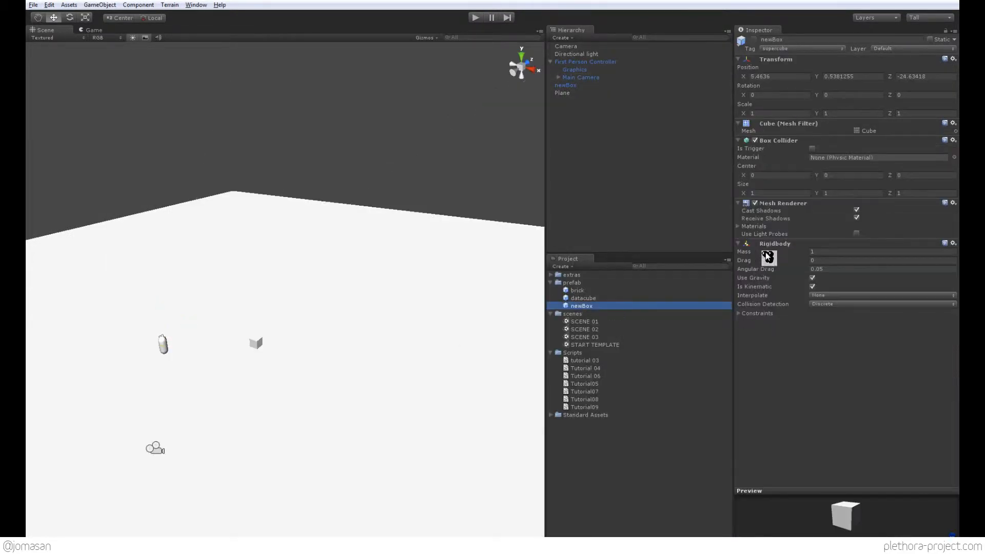
left_click(813, 286)
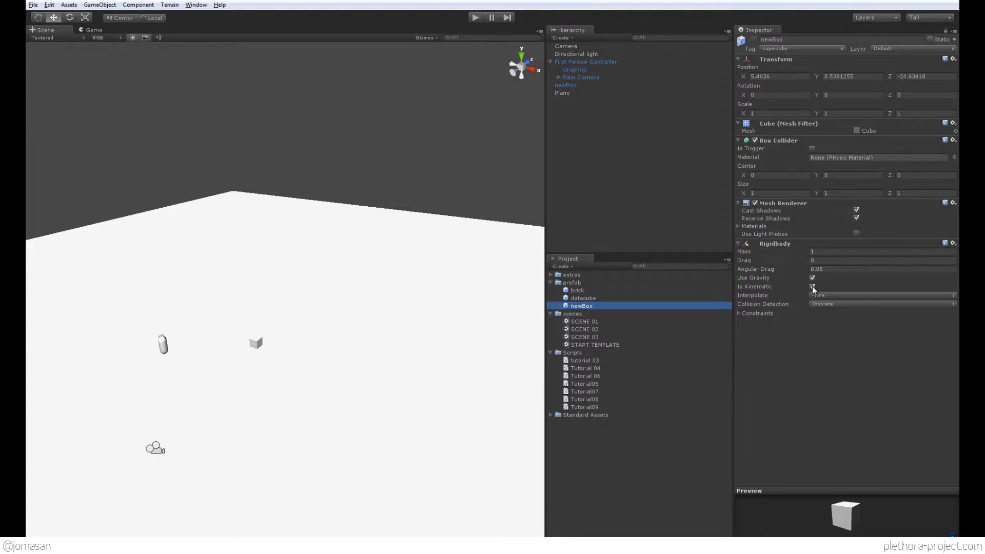
left_click(813, 286)
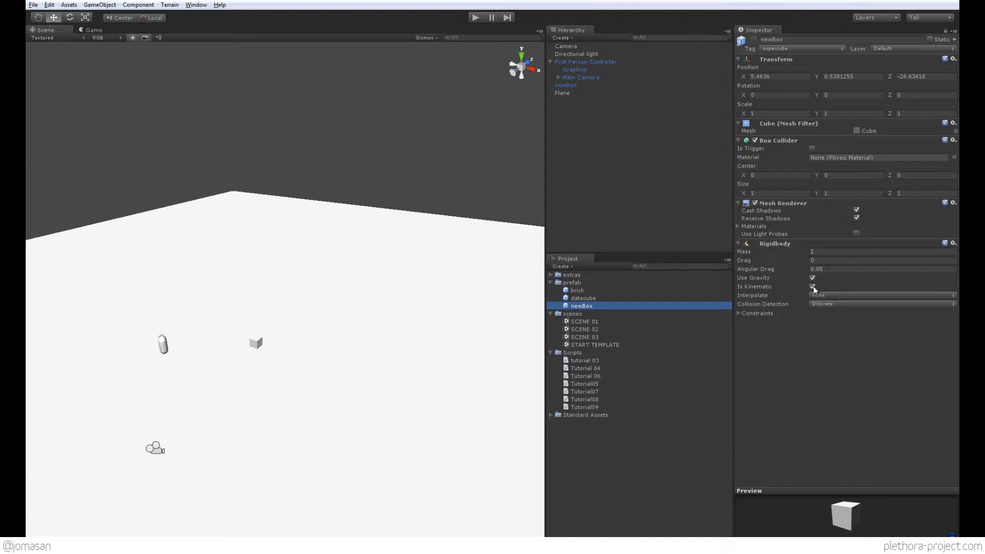
left_click(812, 286)
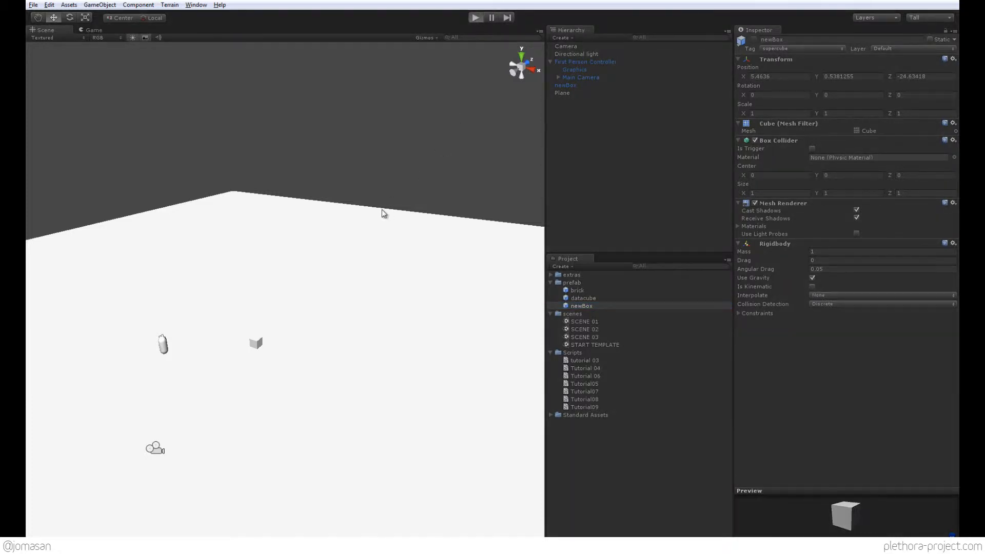
left_click(476, 18)
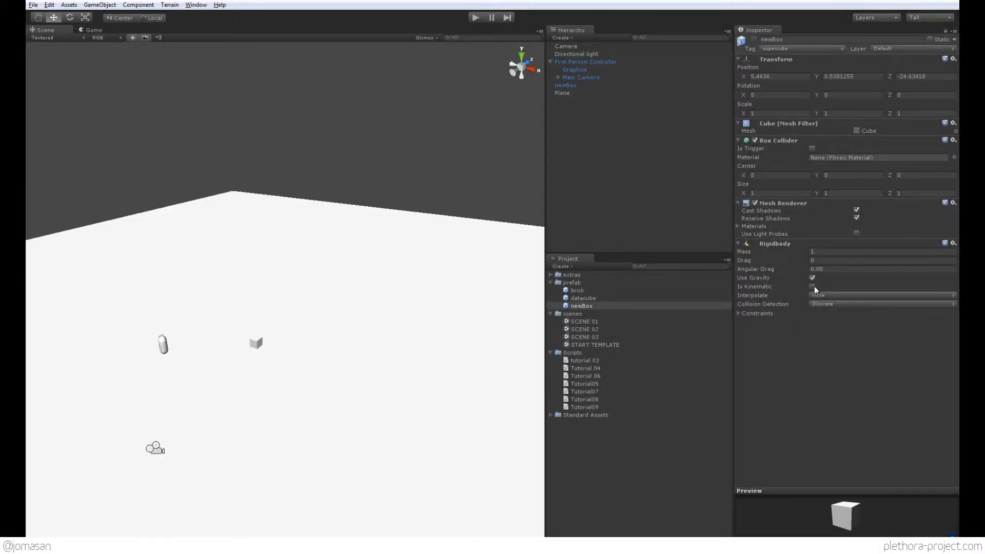
Turn Is Kinematic back on for newBox's Rigidbody and play the scene again.
left_click(813, 287)
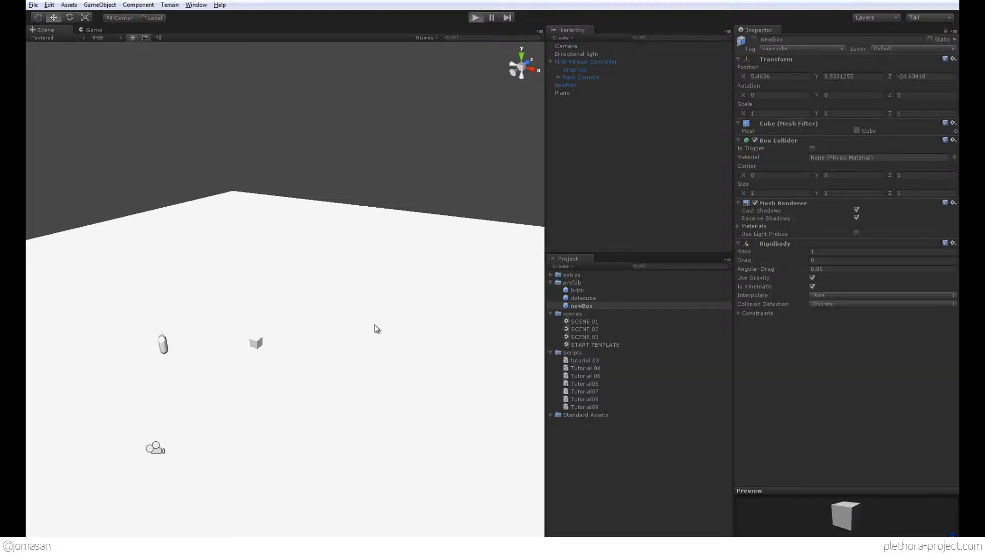
left_click(475, 18)
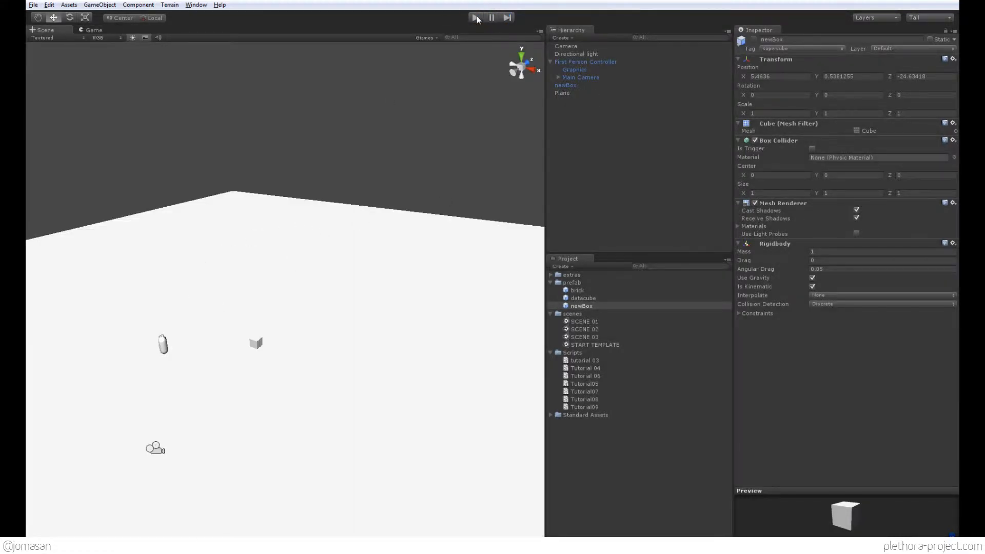
left_click(476, 17)
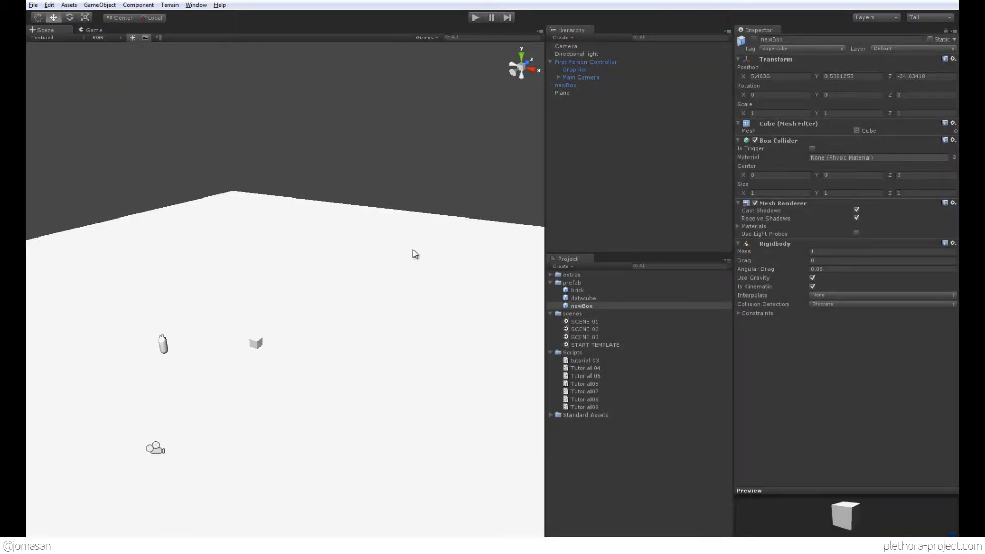
mouse_move(289, 329)
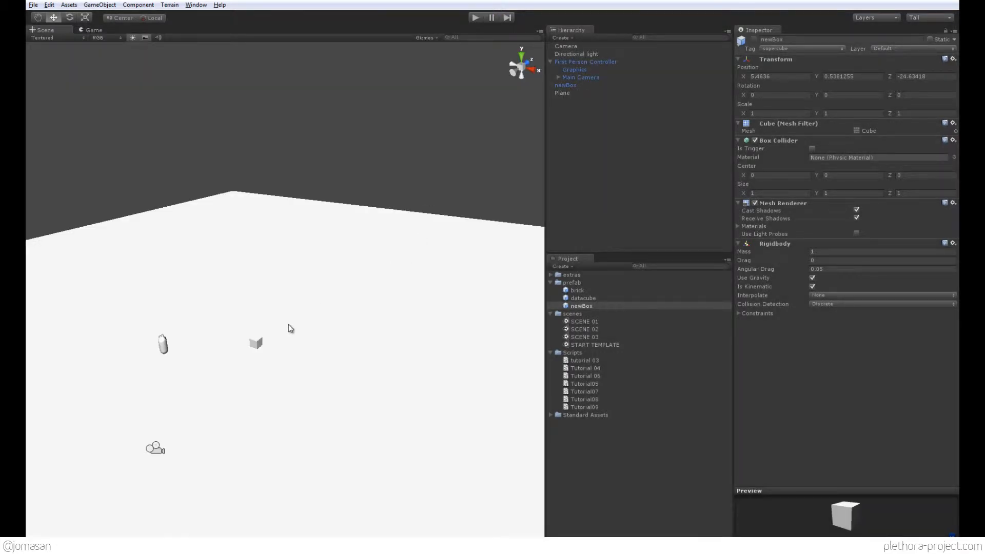
mouse_move(284, 334)
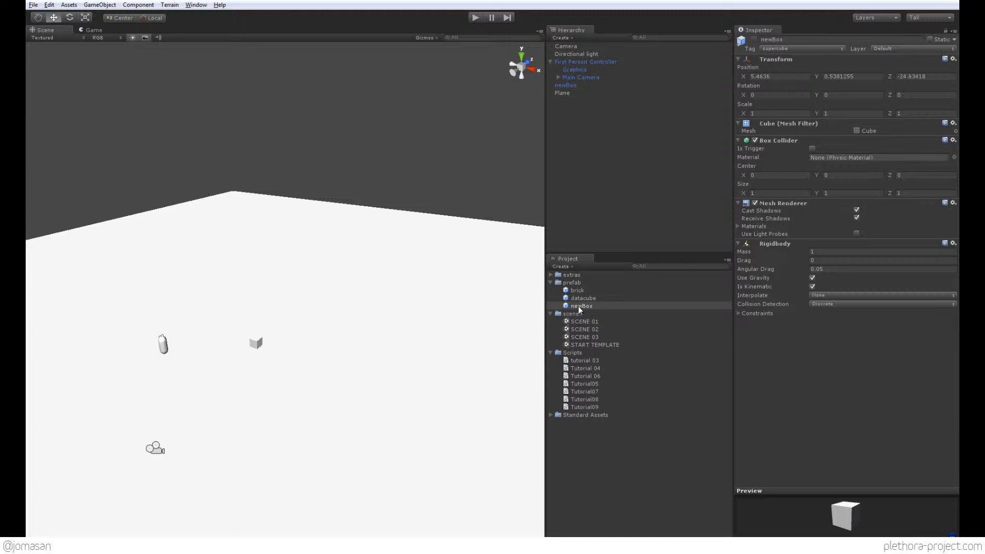
Add myNewTag as Element 1 in the Tag Manager beside supercube, then select Main Camera.
left_click(581, 305)
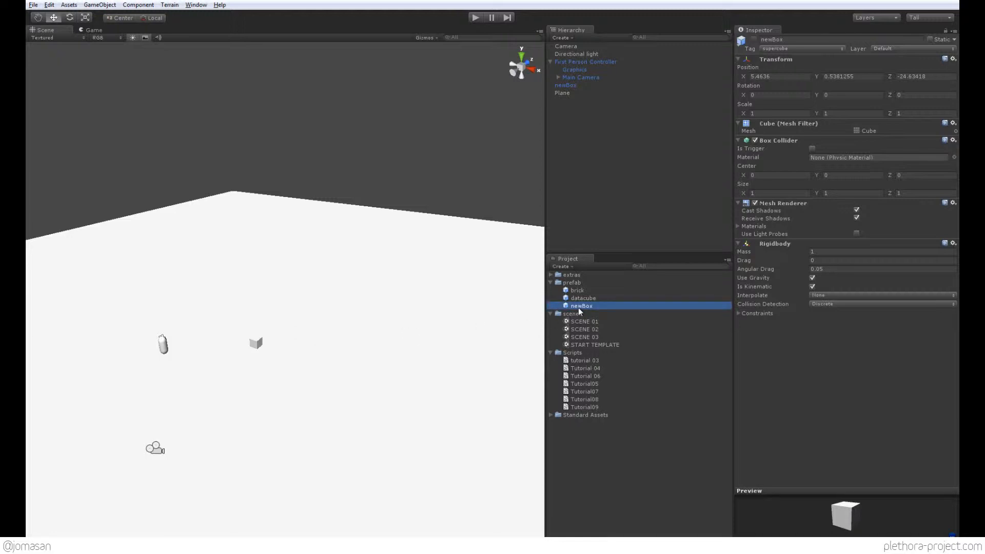
left_click(802, 48)
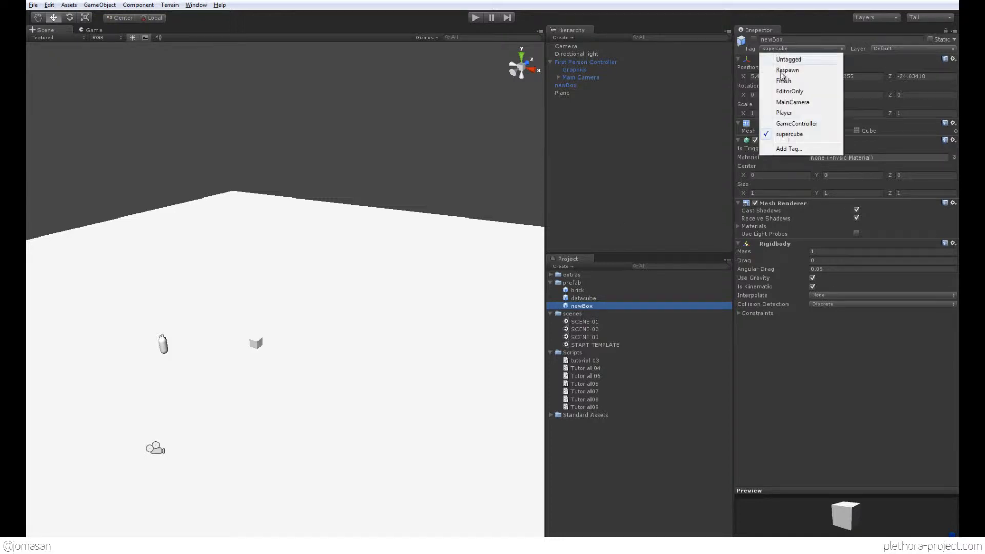
mouse_move(802, 142)
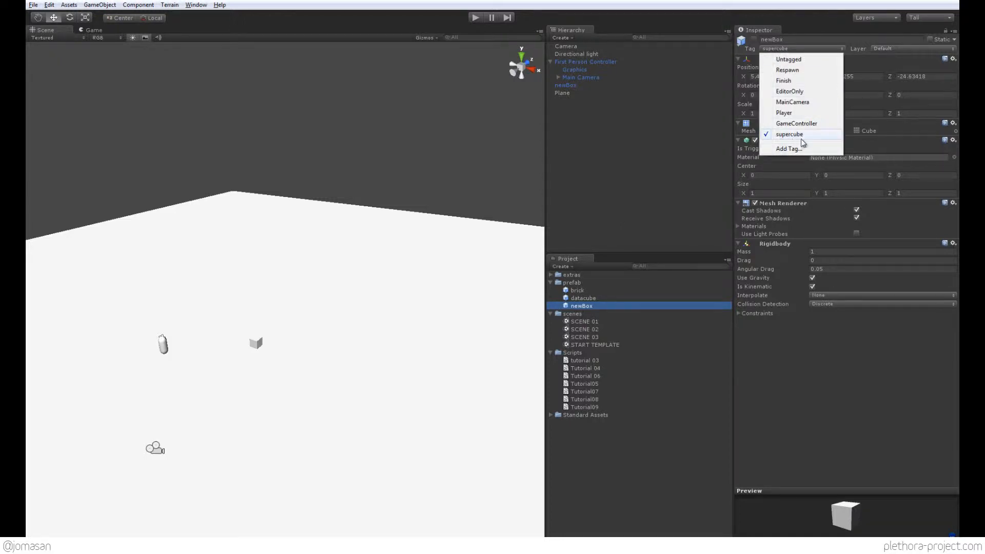
mouse_move(787, 150)
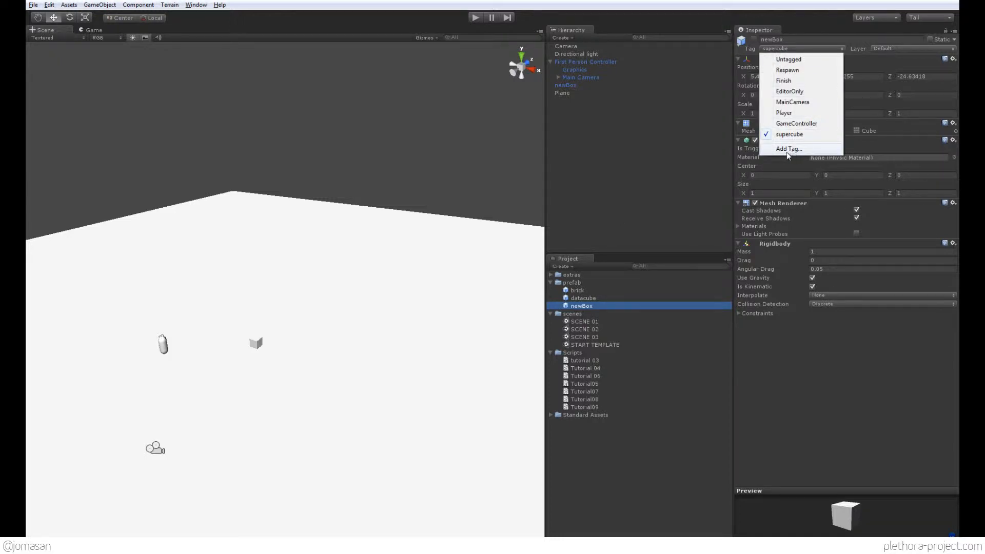
left_click(789, 148)
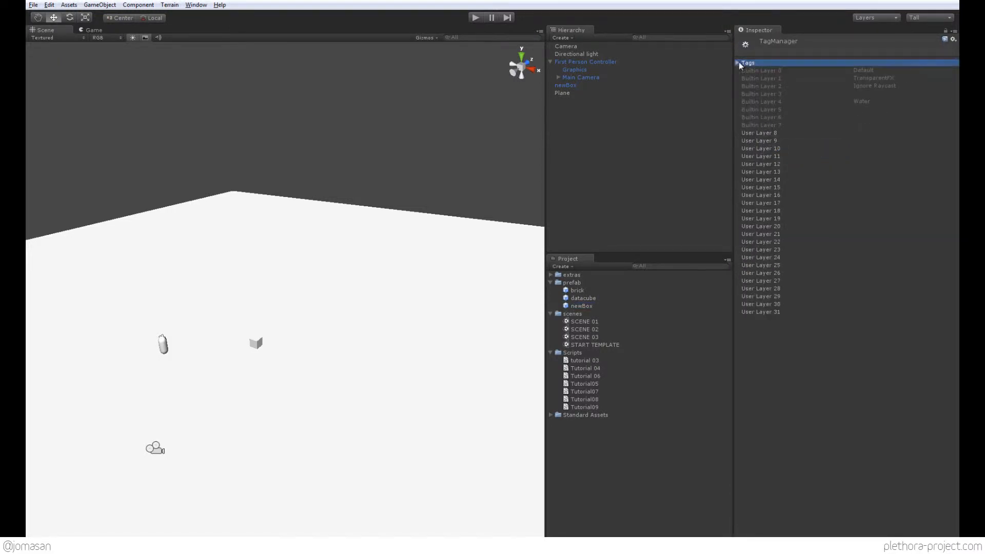
left_click(740, 63)
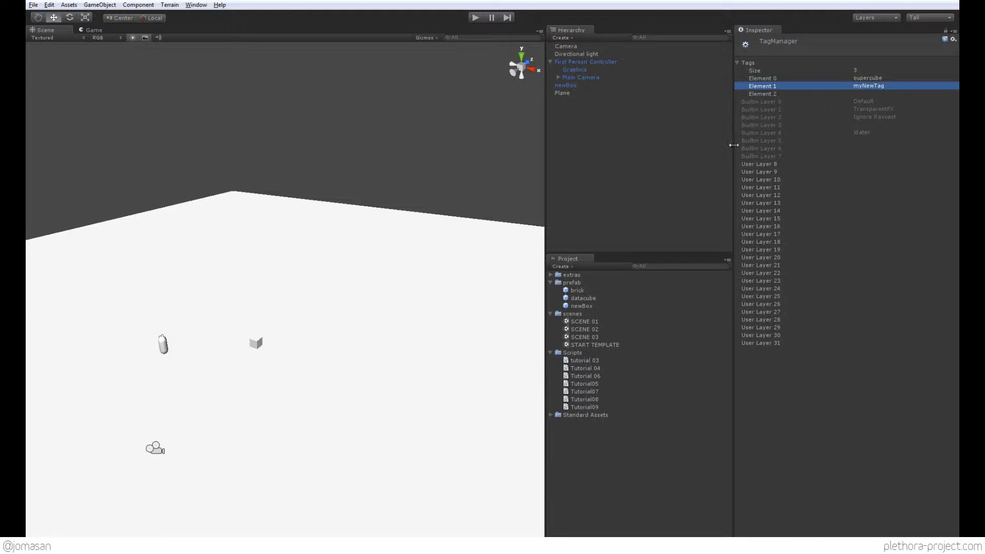
mouse_move(718, 159)
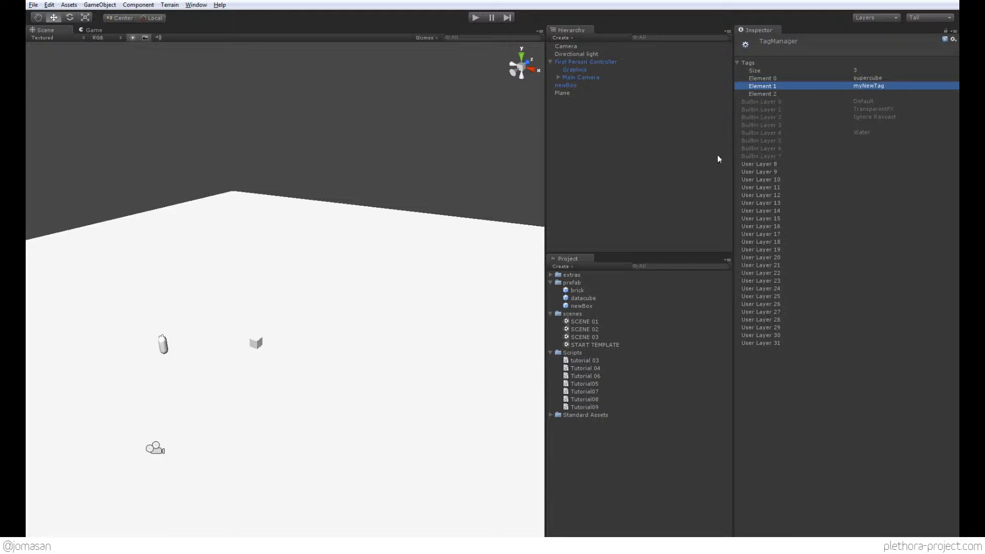
mouse_move(762, 55)
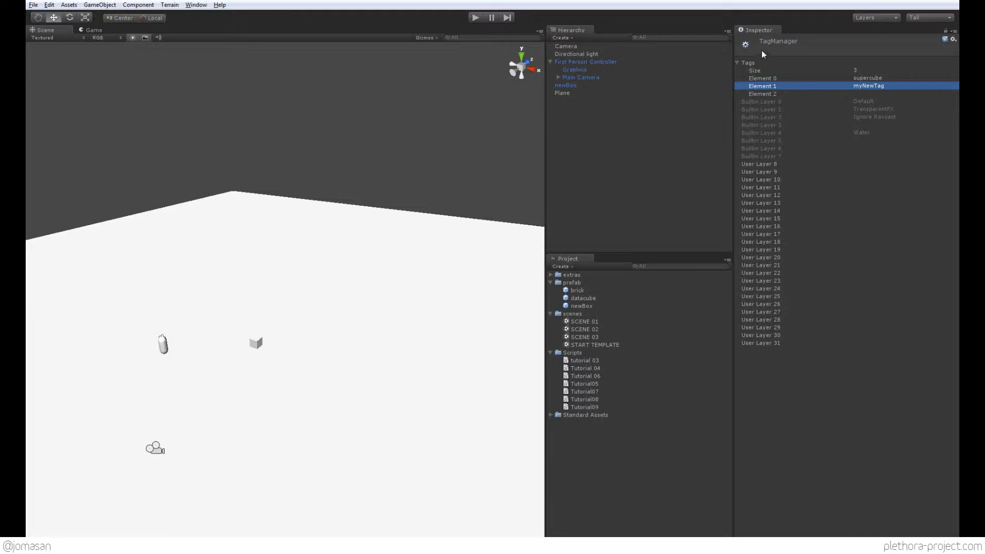
left_click(580, 77)
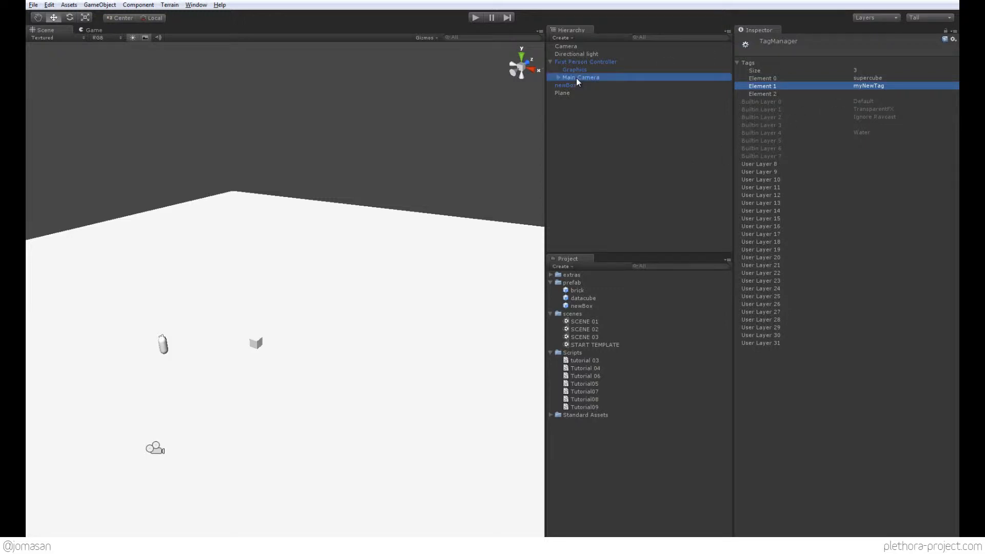
Retag the newBox prefab as myNewTag, then set its tag back to supercube.
left_click(581, 77)
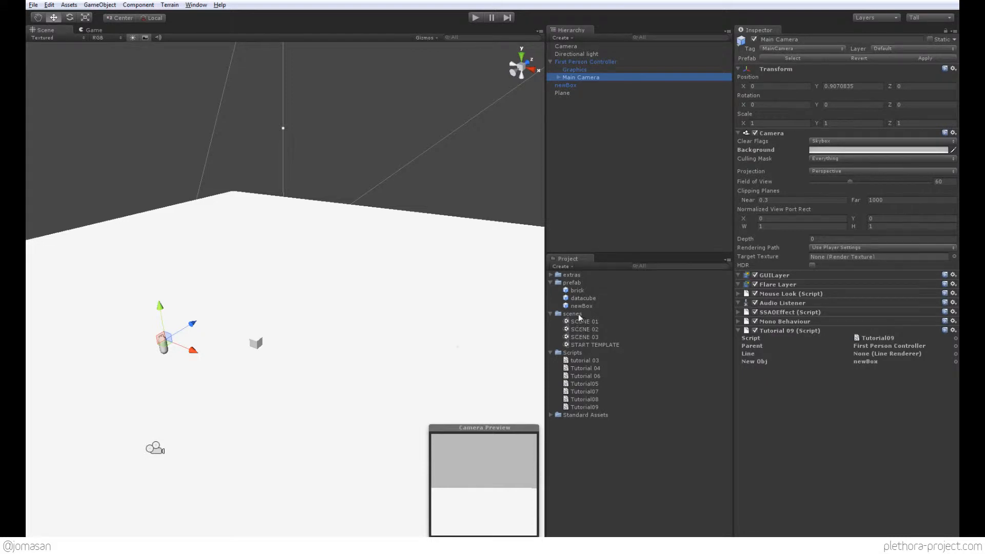
left_click(564, 306)
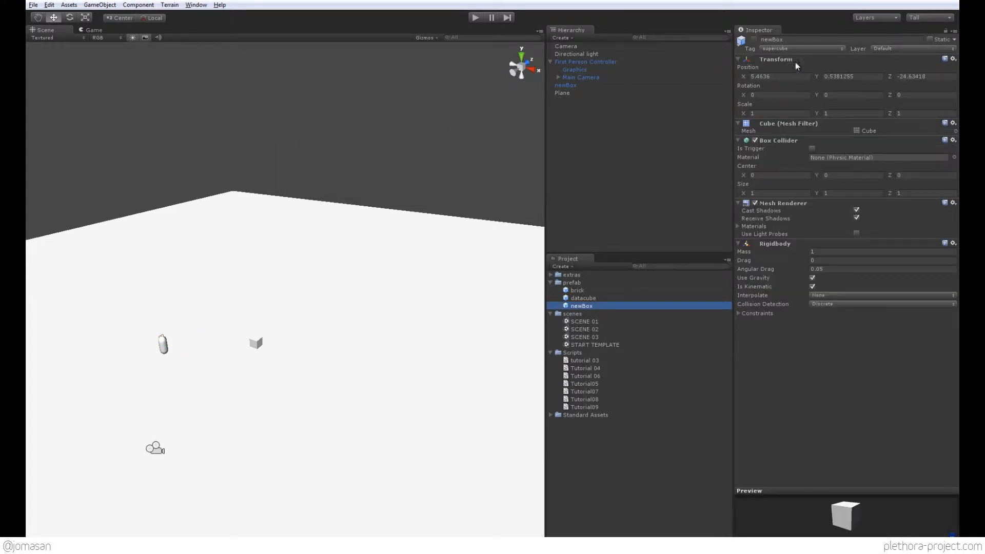
left_click(802, 48)
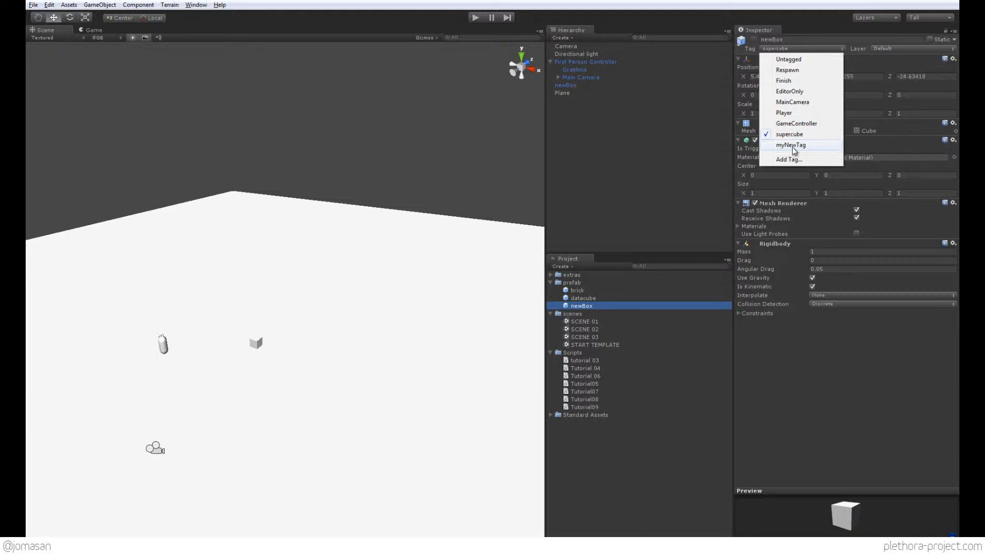
mouse_move(793, 148)
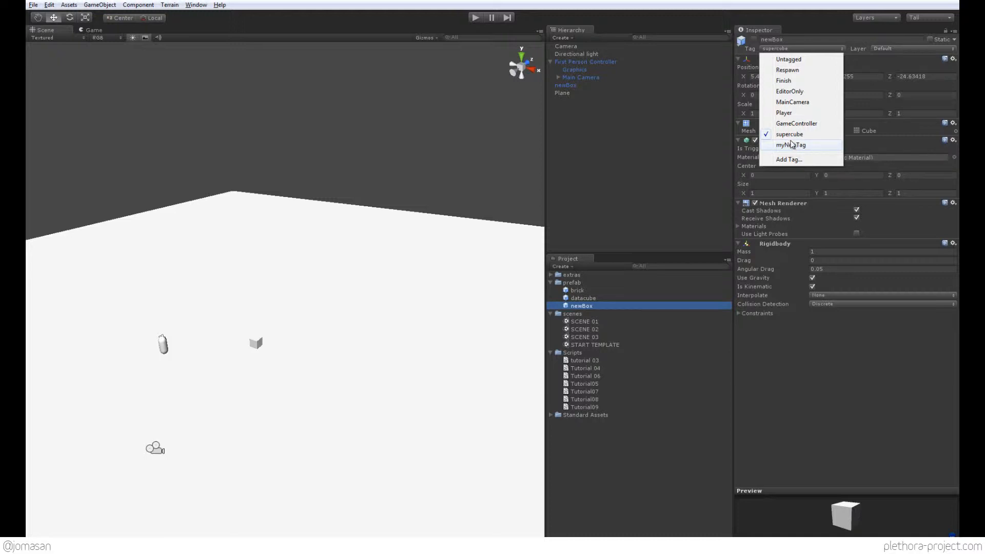
mouse_move(783, 207)
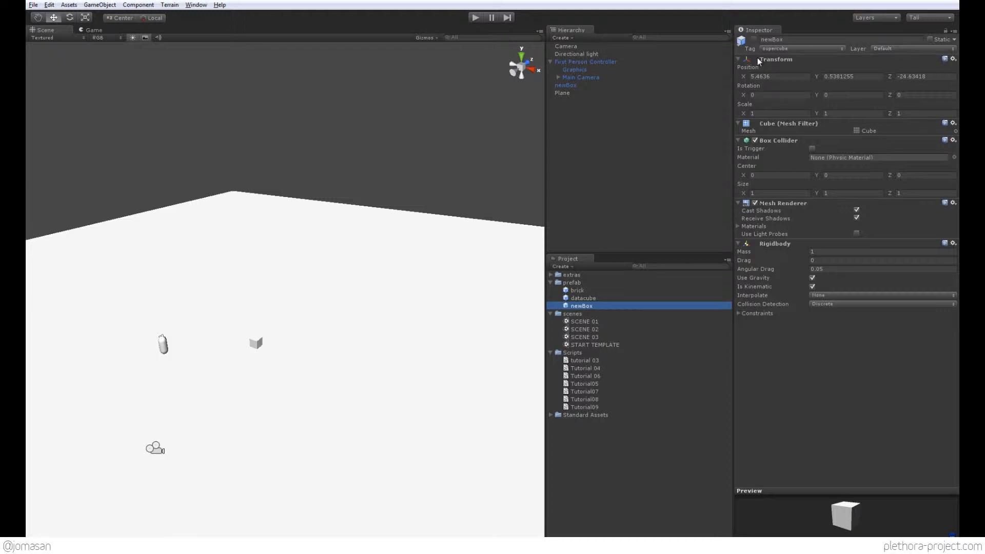
mouse_move(757, 64)
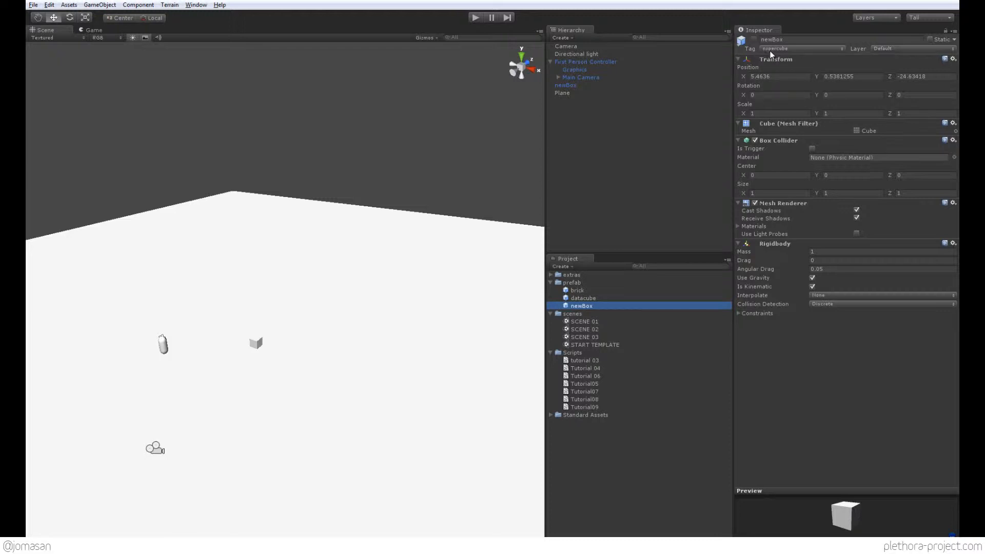
left_click(801, 48)
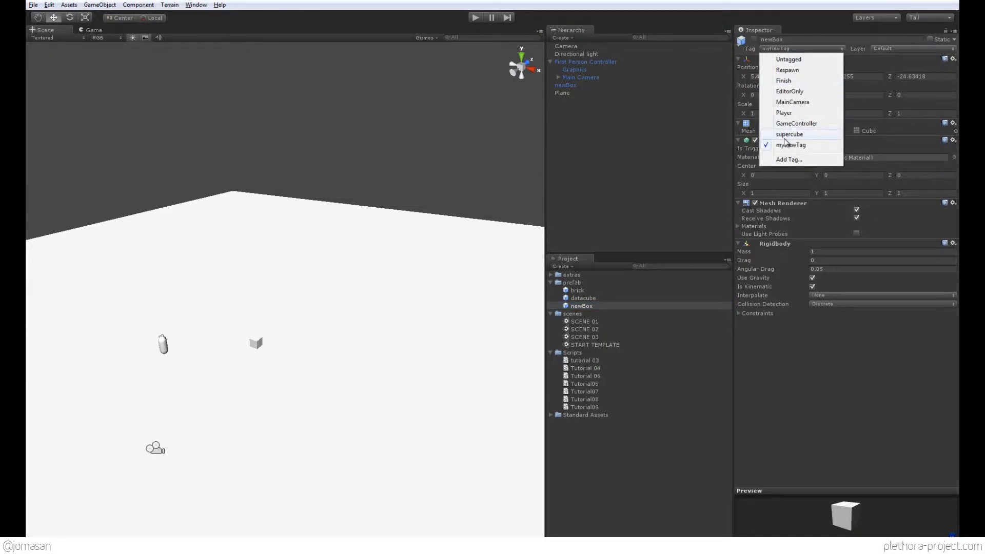
left_click(789, 134)
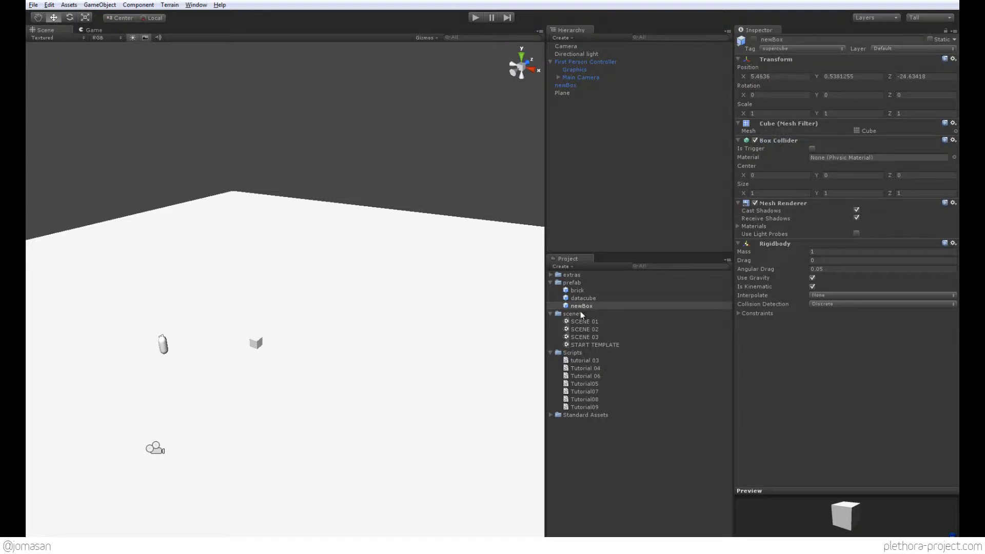
mouse_move(607, 362)
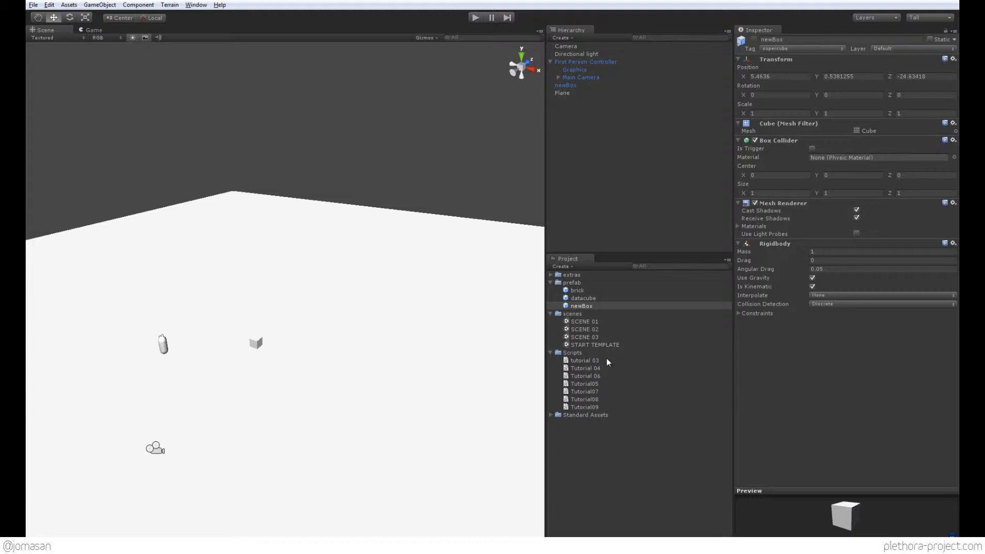
mouse_move(607, 363)
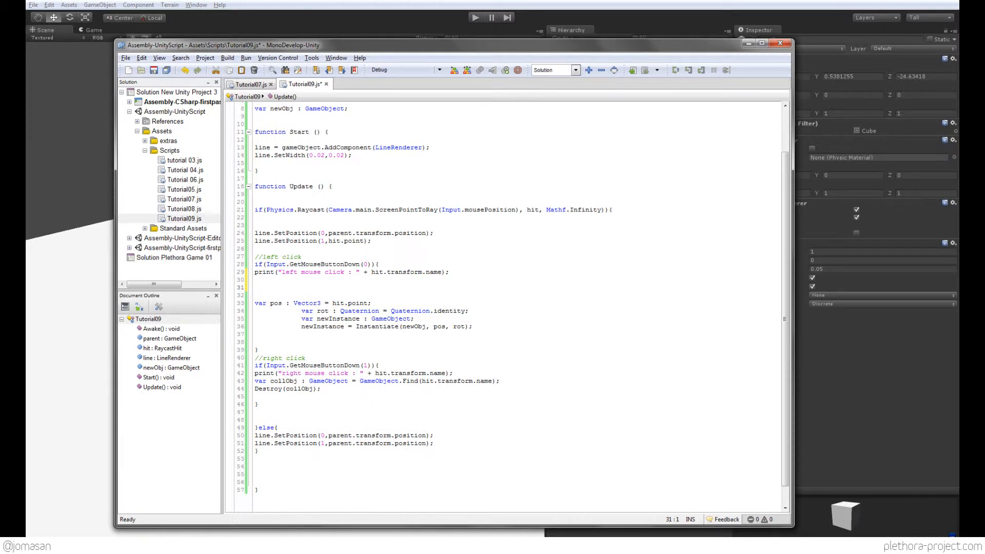
Write if(hit.transform.tag == "supercube") above the instantiate block in Tutorial09.js.
type("if")
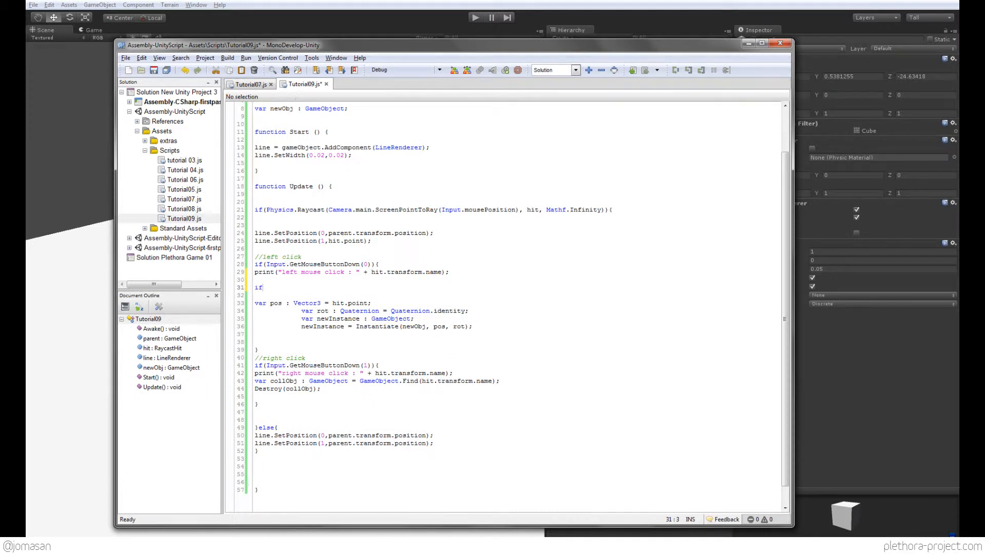
type("(hi.t")
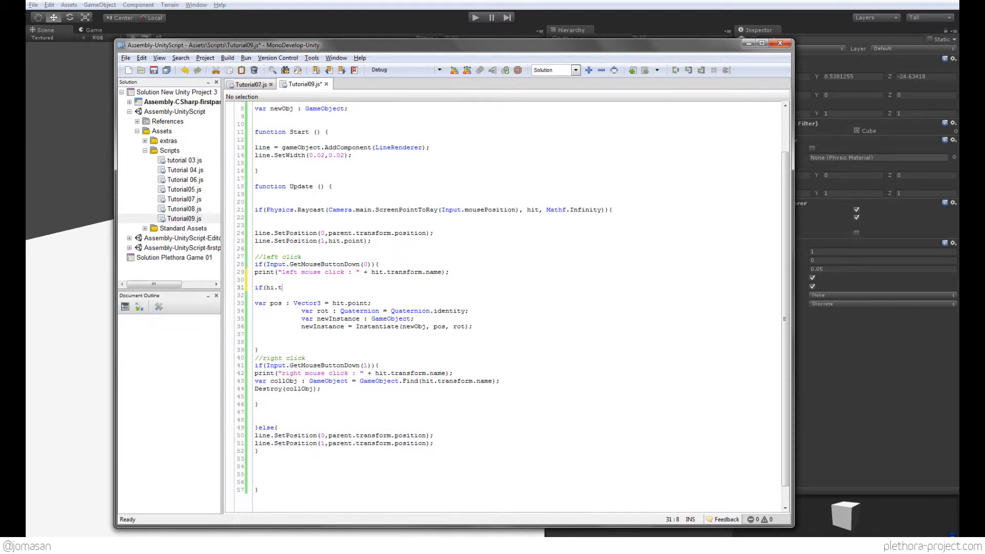
type("ransfo")
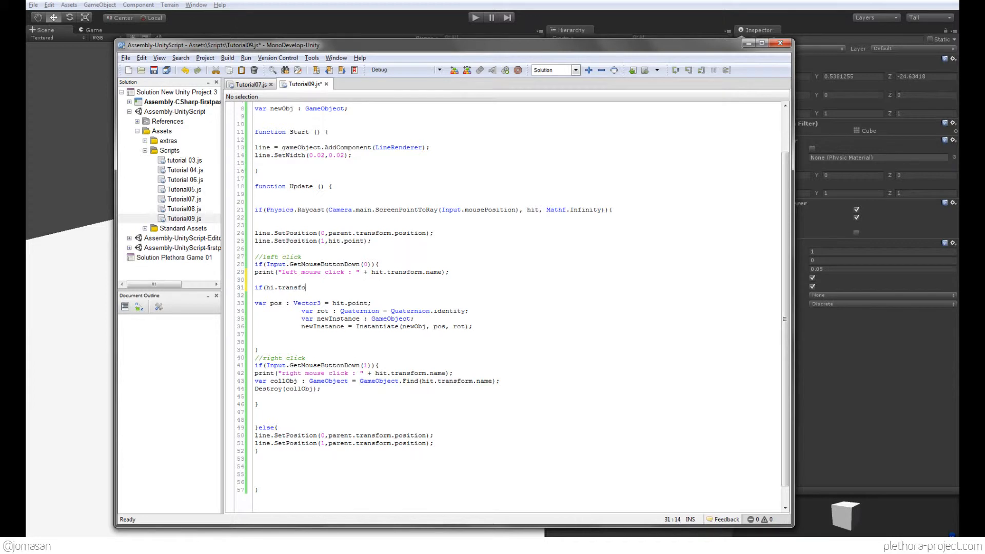
type("rm.")
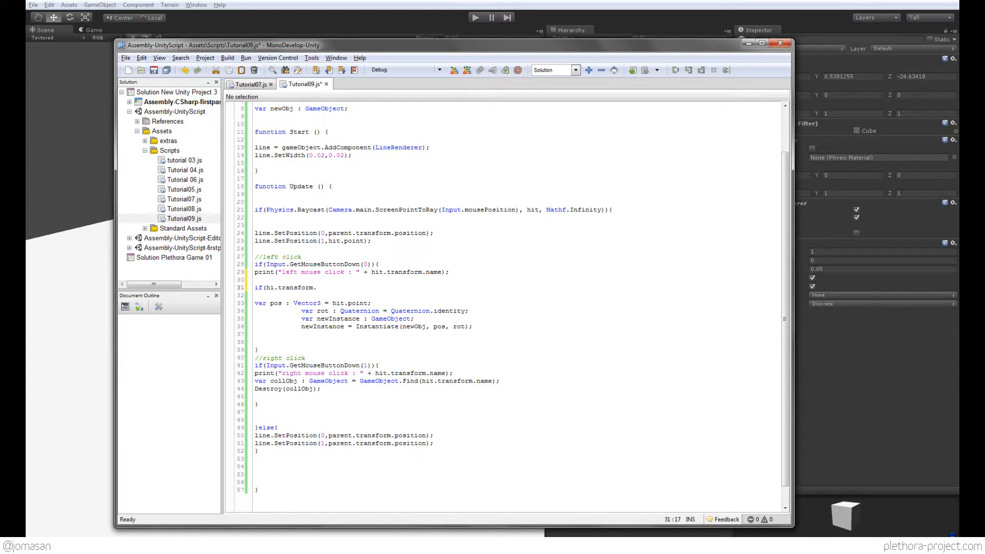
type("t")
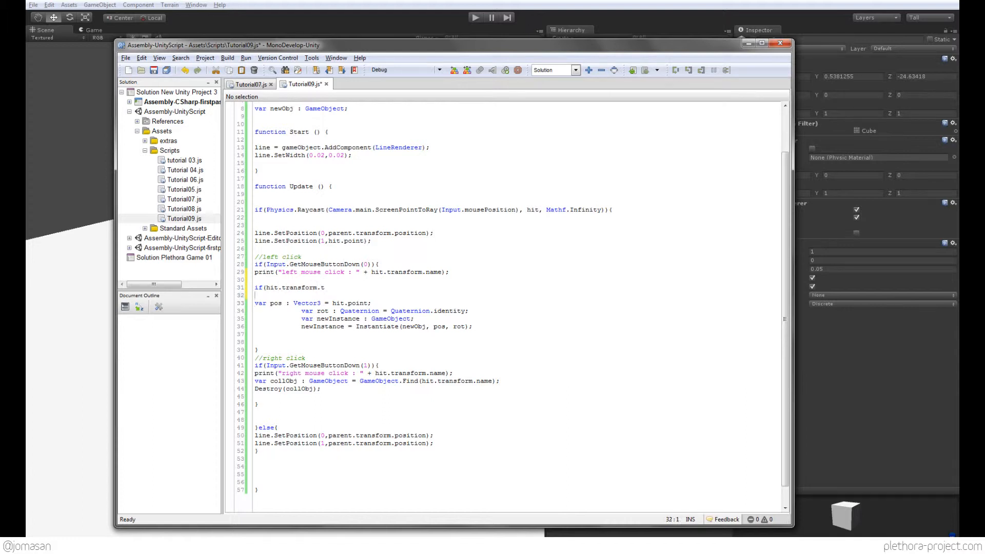
type(".")
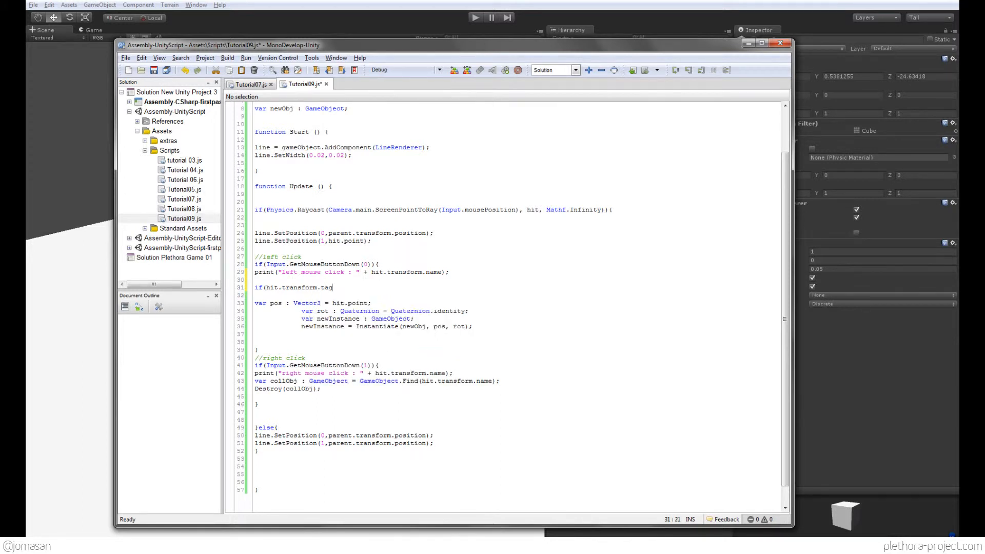
type("==")
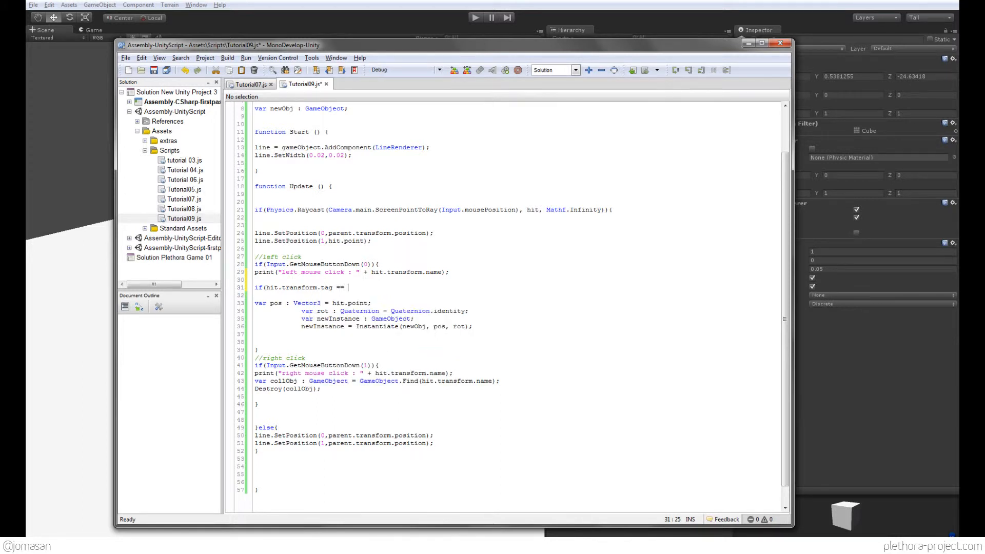
type("\"supercub")
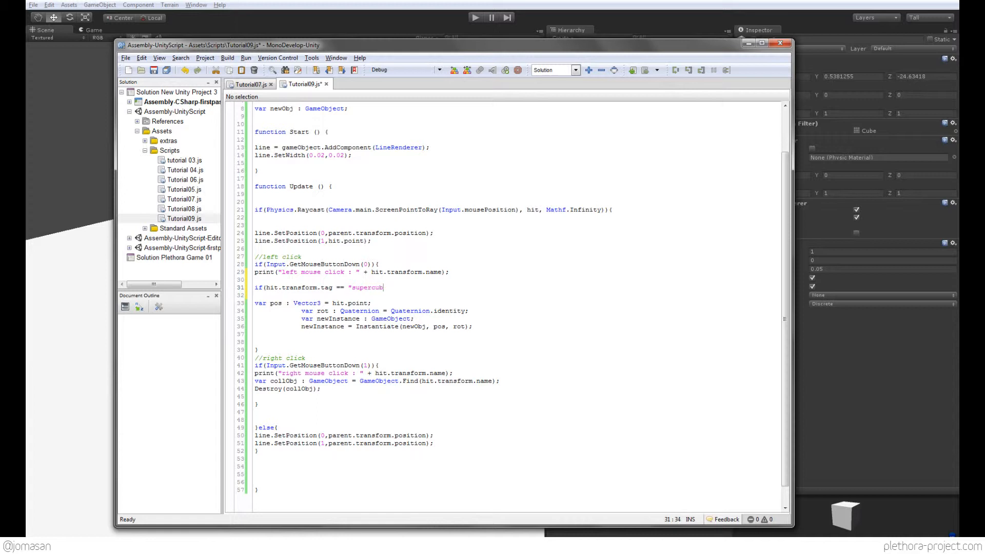
type("e\")")
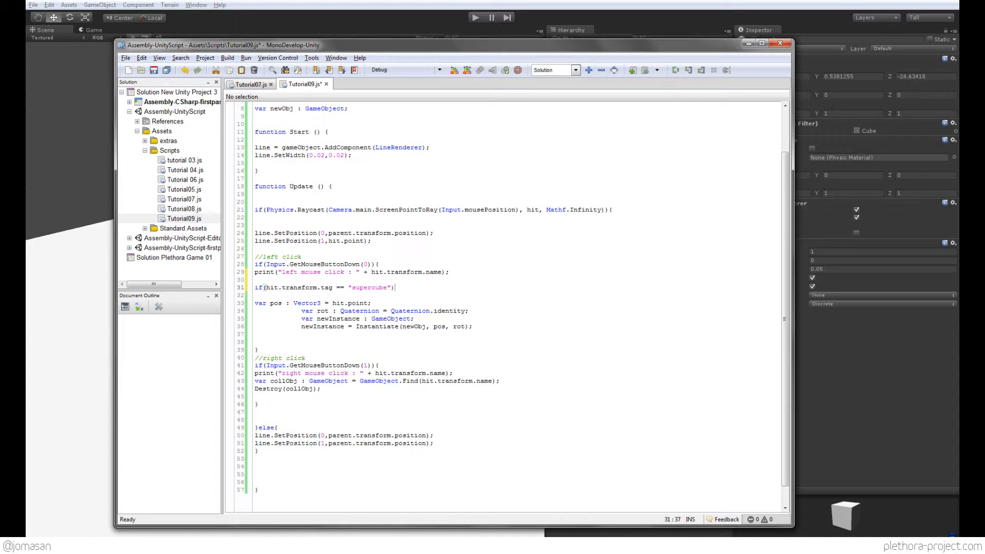
Close the supercube check with a brace after the instantiate block.
left_click(508, 328)
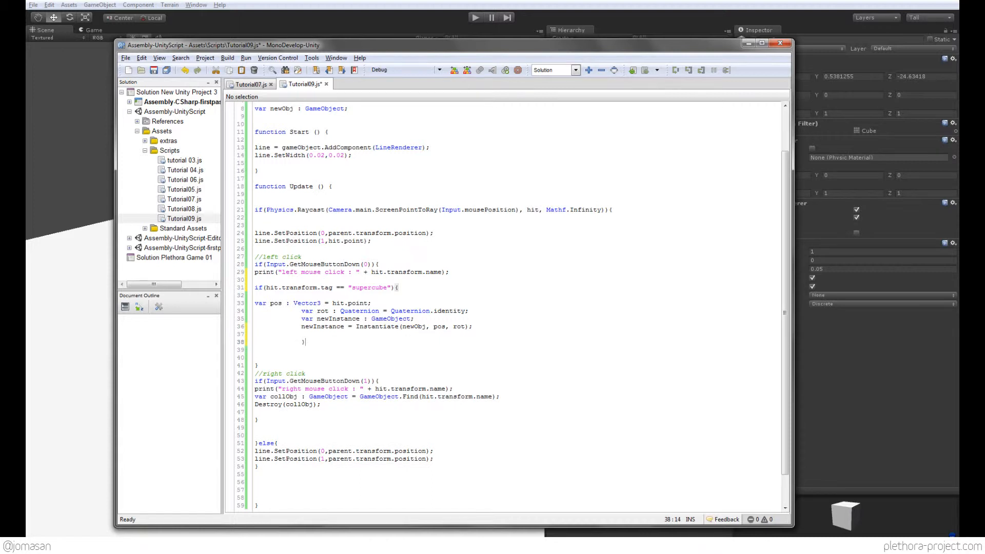
left_click(273, 310)
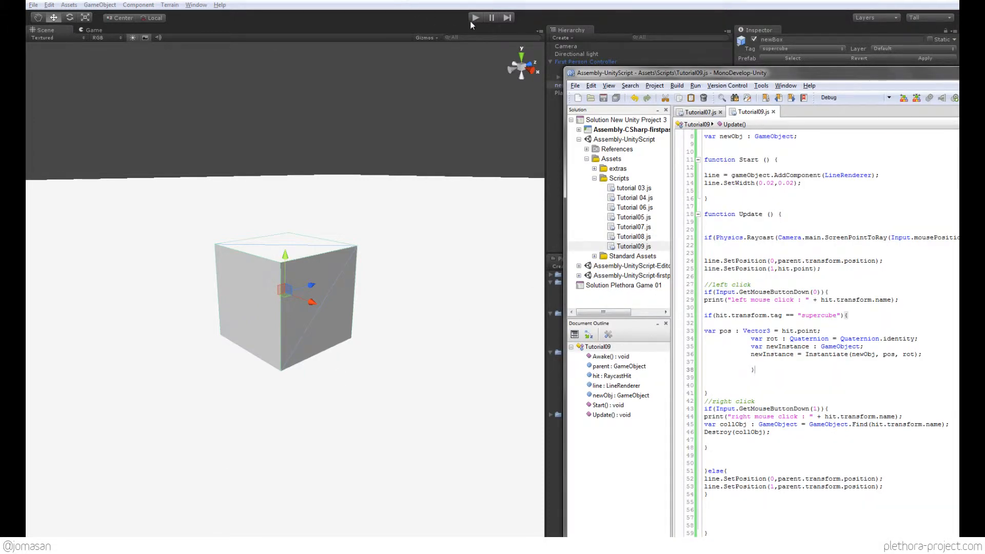
Play the scene to spawn newBox(Clone) objects on clicked cube faces, then stop.
left_click(475, 18)
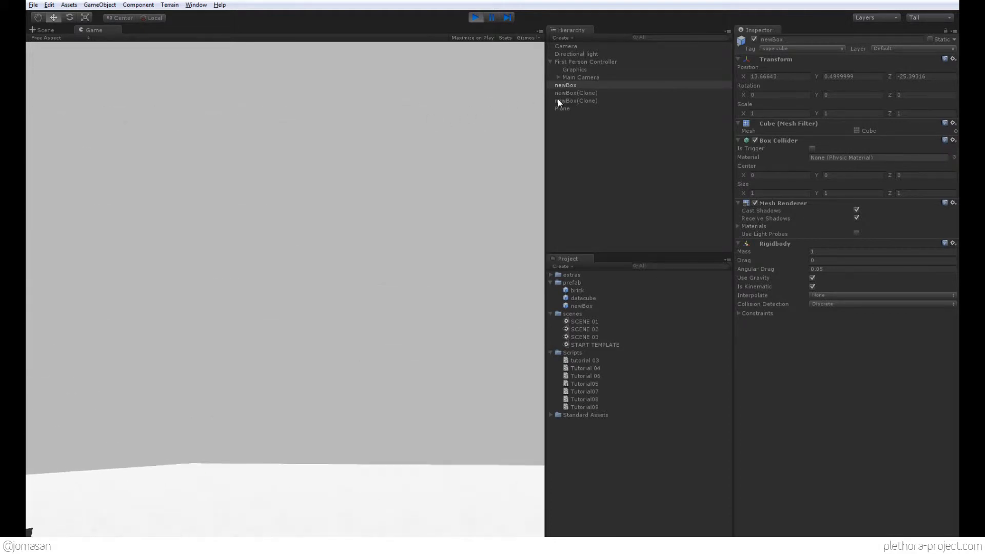
left_click(47, 29)
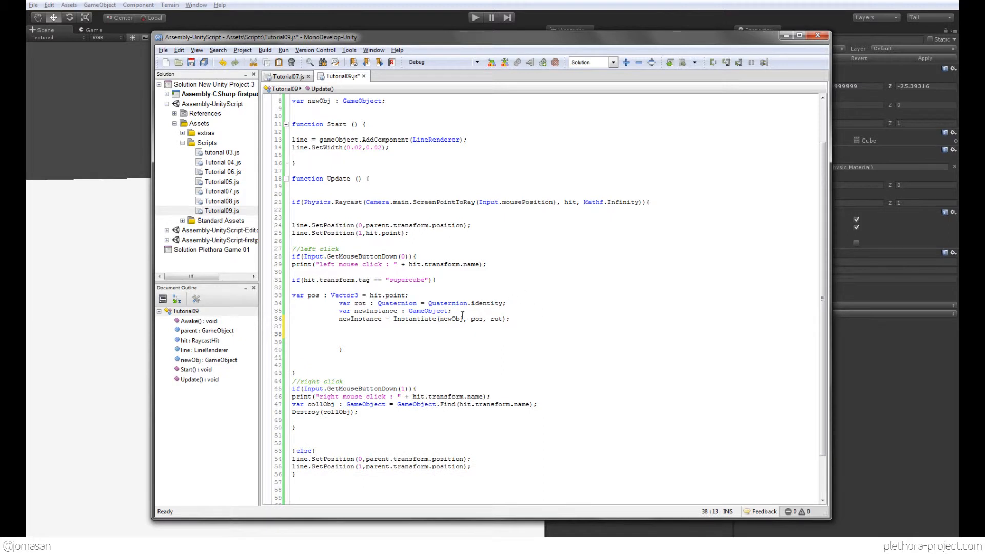
Set newInstance.name = "superCube" + count after instantiation.
double_click(360, 318)
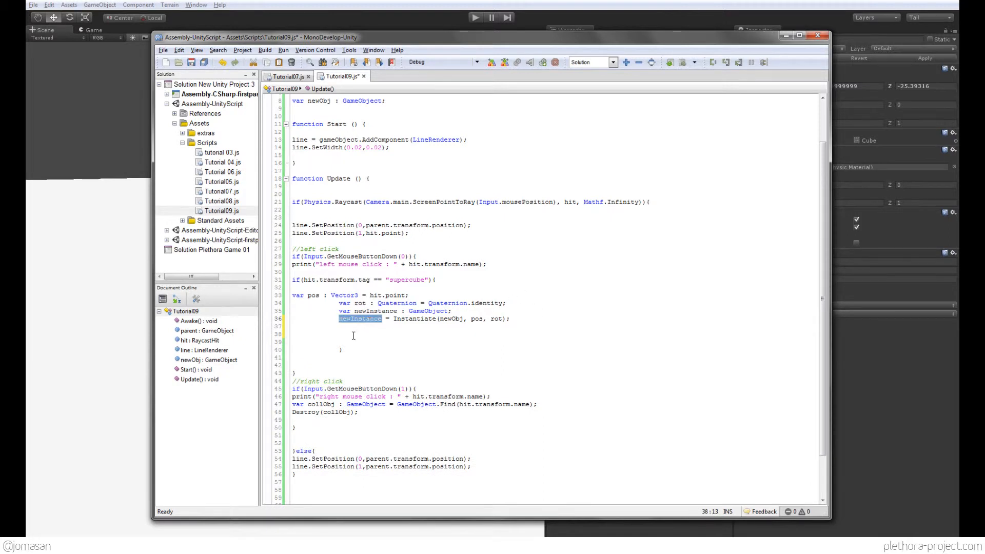
type("newInstance.name =")
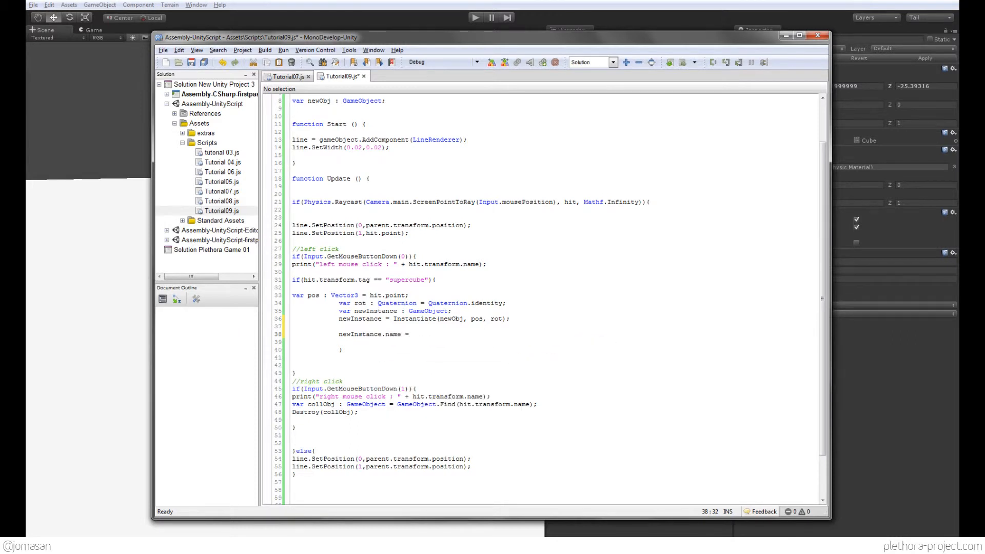
type("\"su")
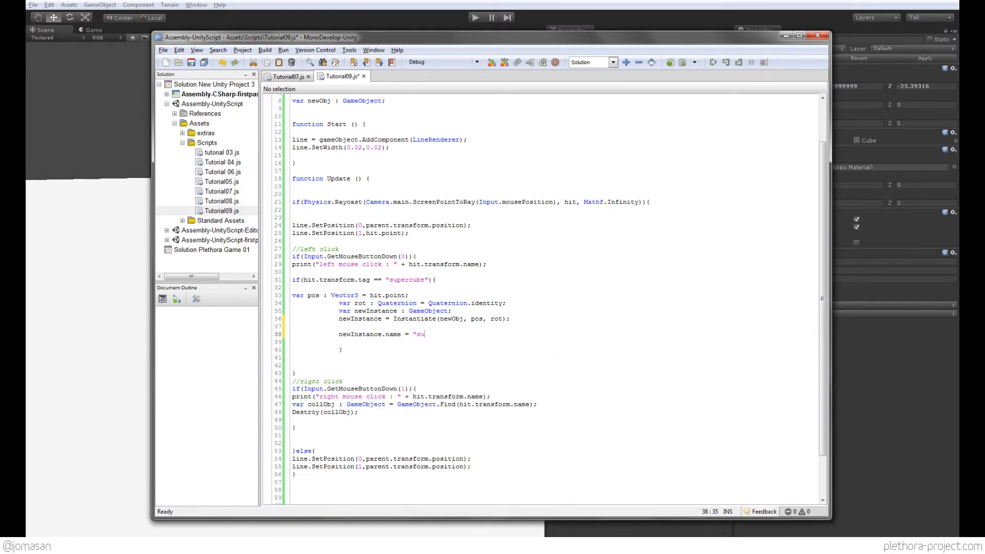
type("perCube")
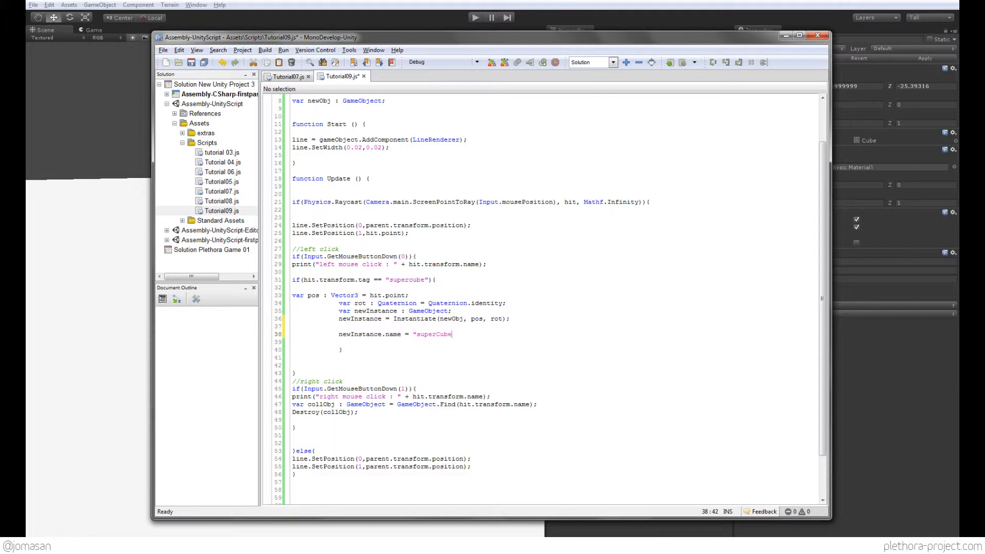
type("+")
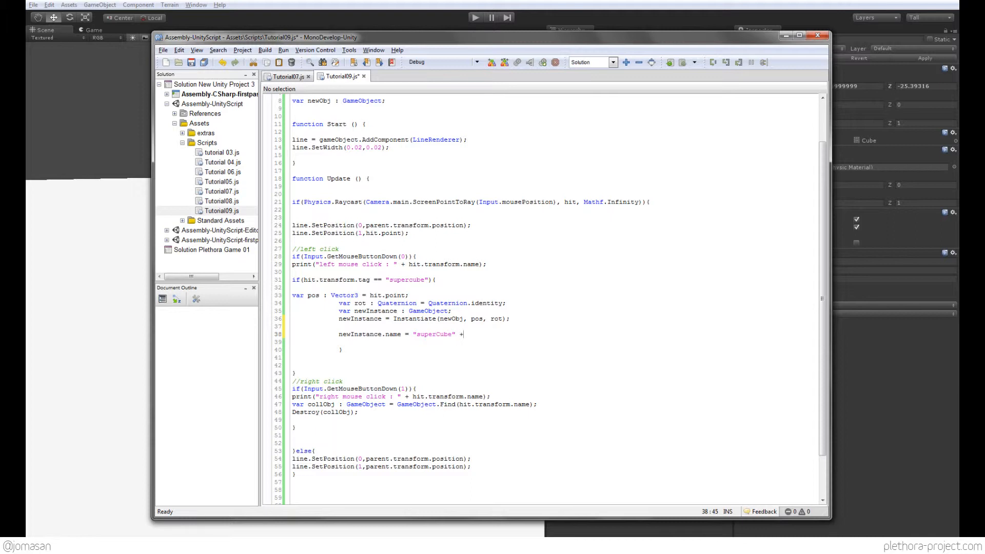
type("count")
left_click(555, 116)
type("var")
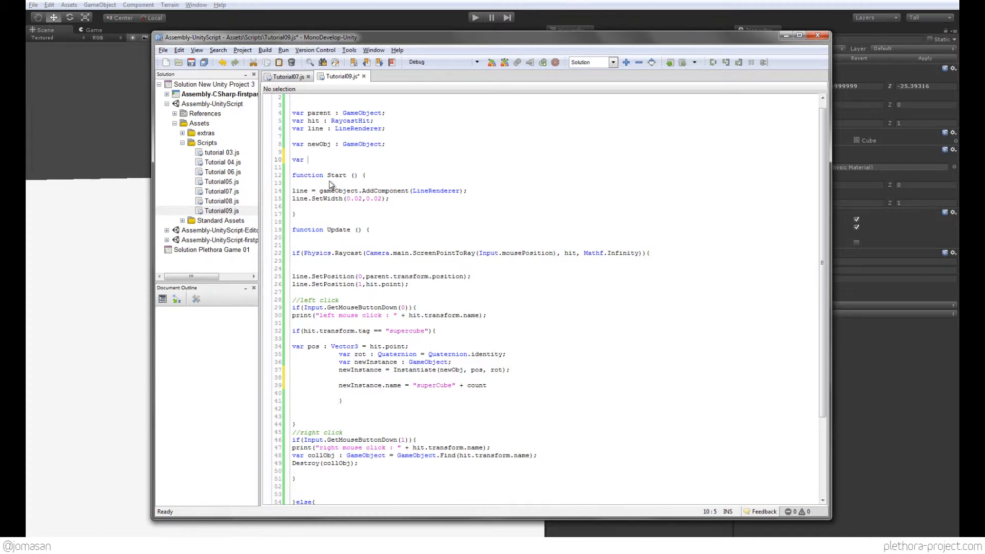
Declare private var count : int = 0 and add count++ after each placement.
type("count : int = 0")
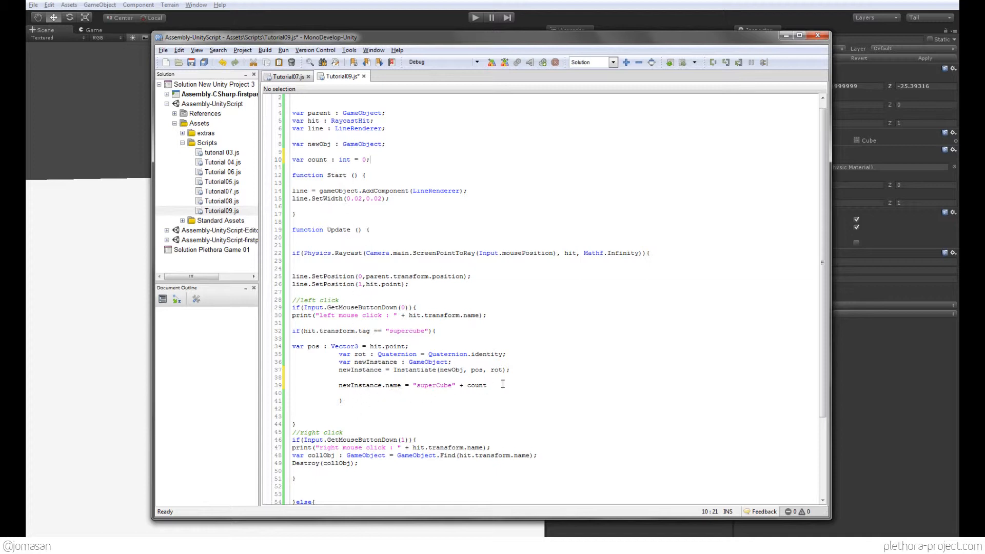
type(";")
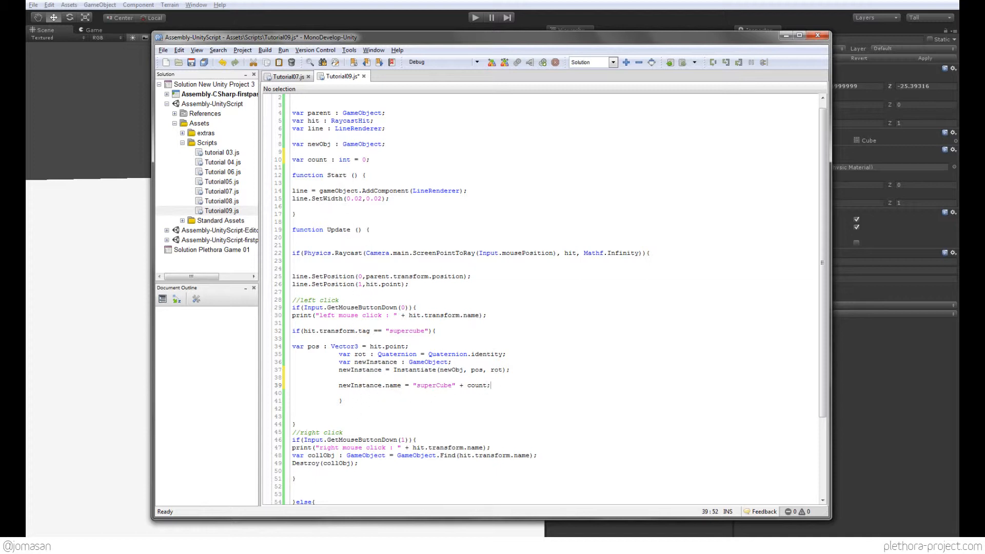
type("count++;")
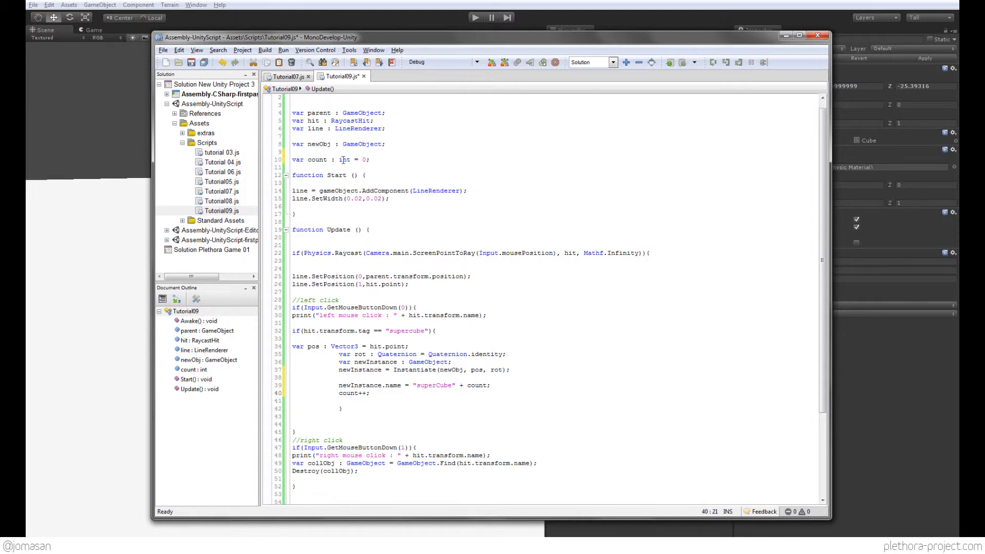
left_click(295, 159)
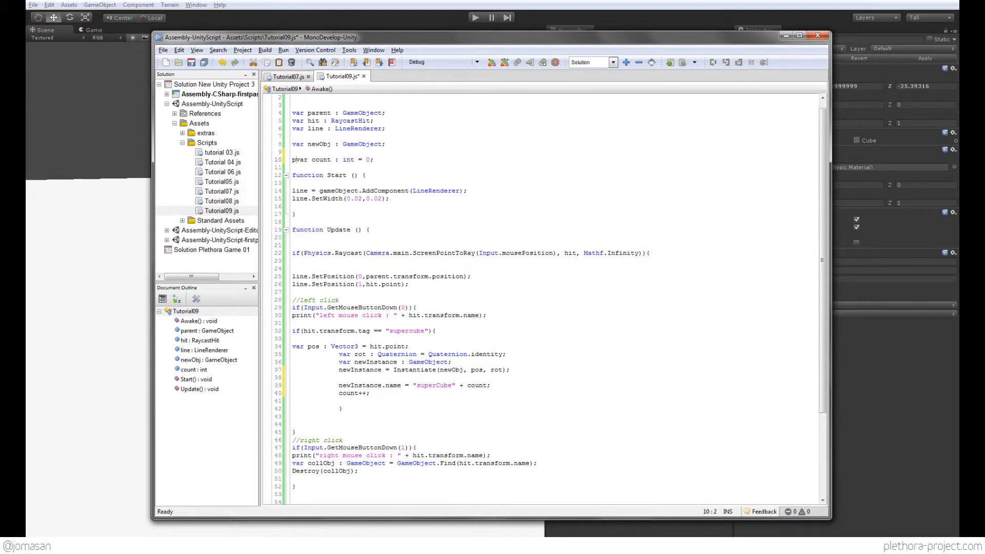
type("rivate")
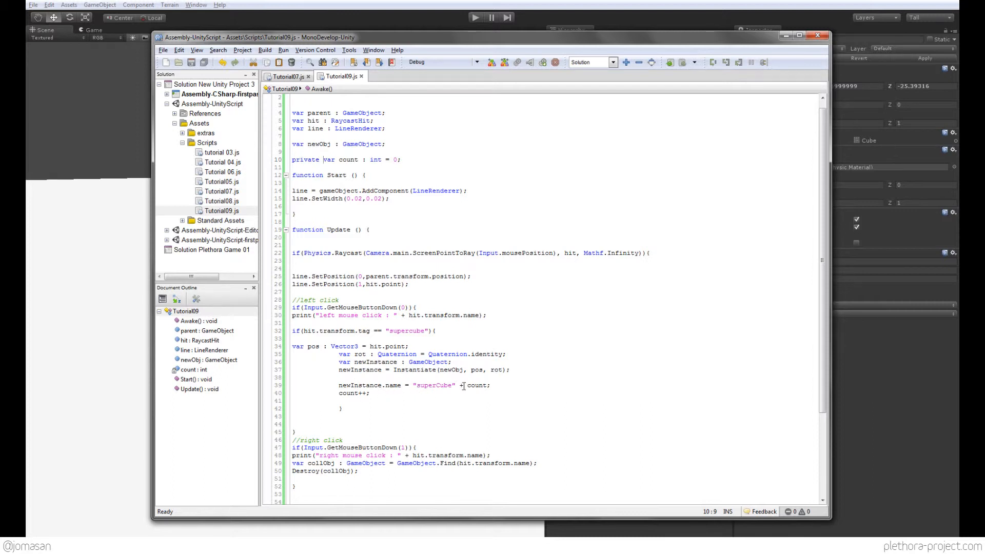
scroll("down", 3)
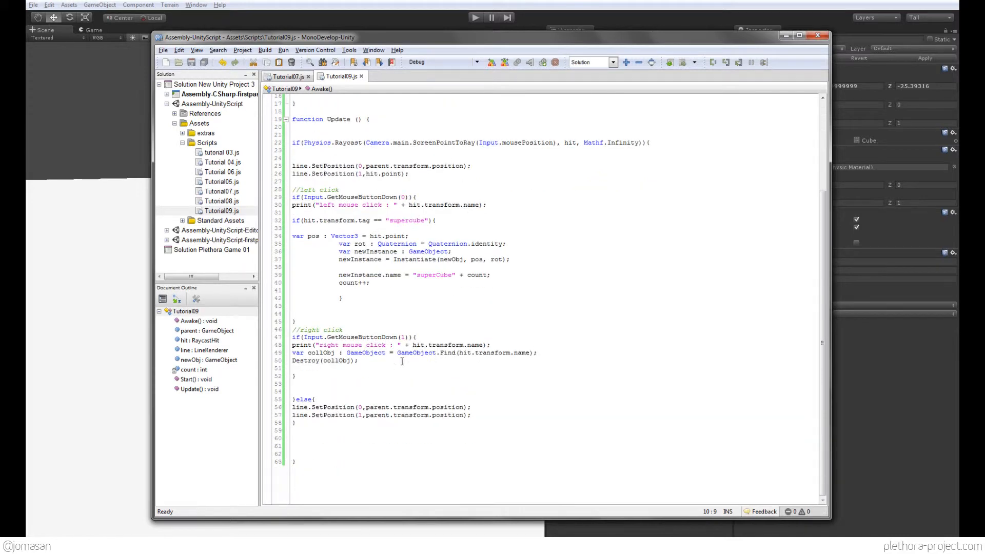
mouse_move(385, 375)
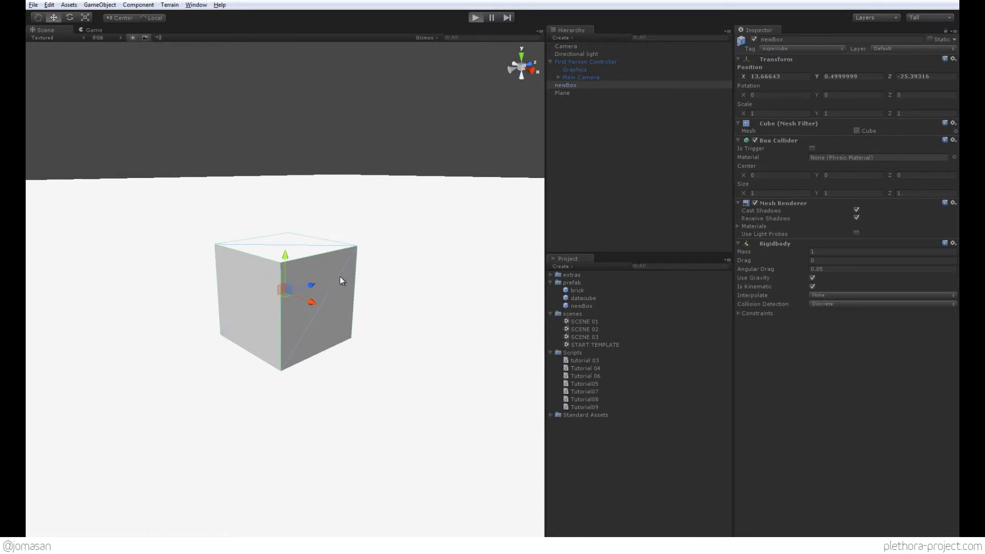
left_click(476, 18)
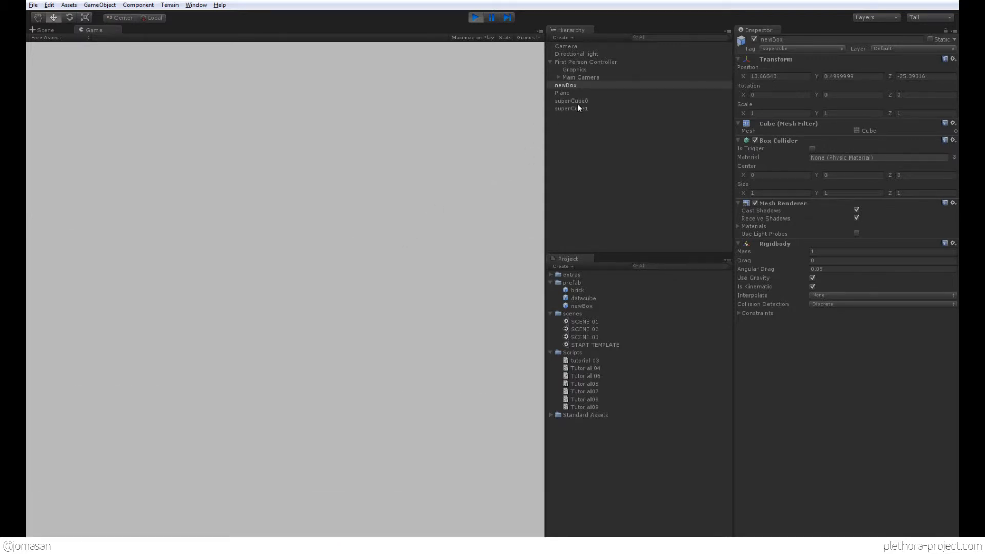
left_click(476, 17)
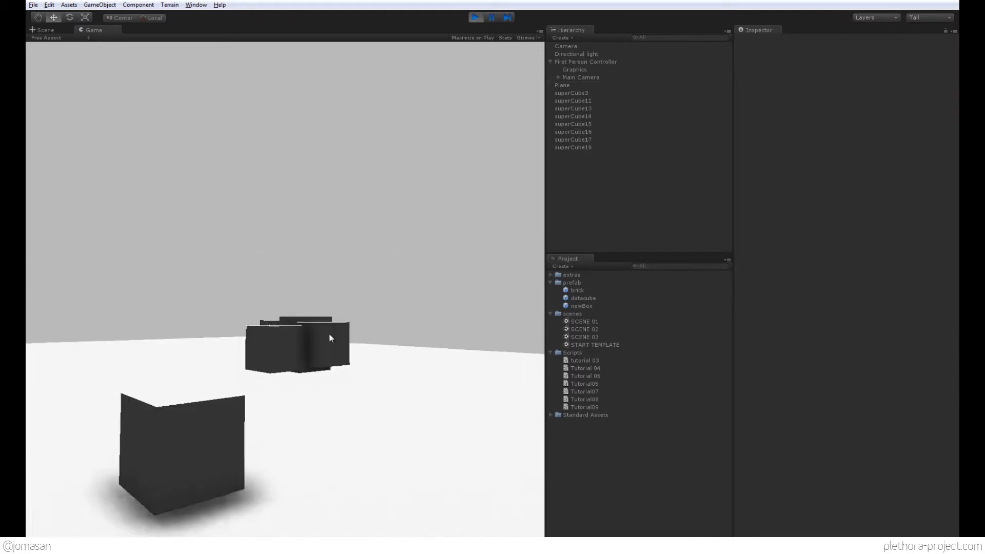
left_click(475, 17)
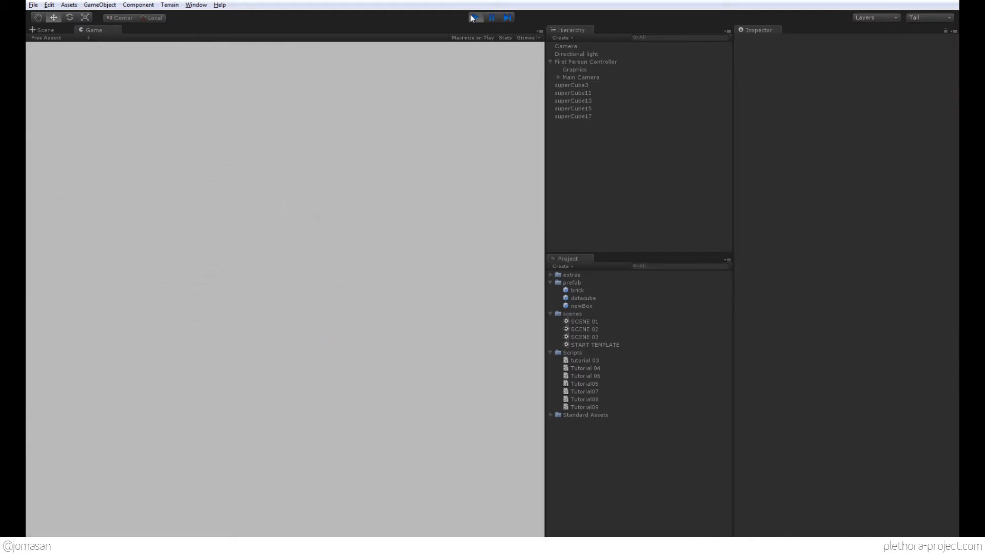
left_click(46, 30)
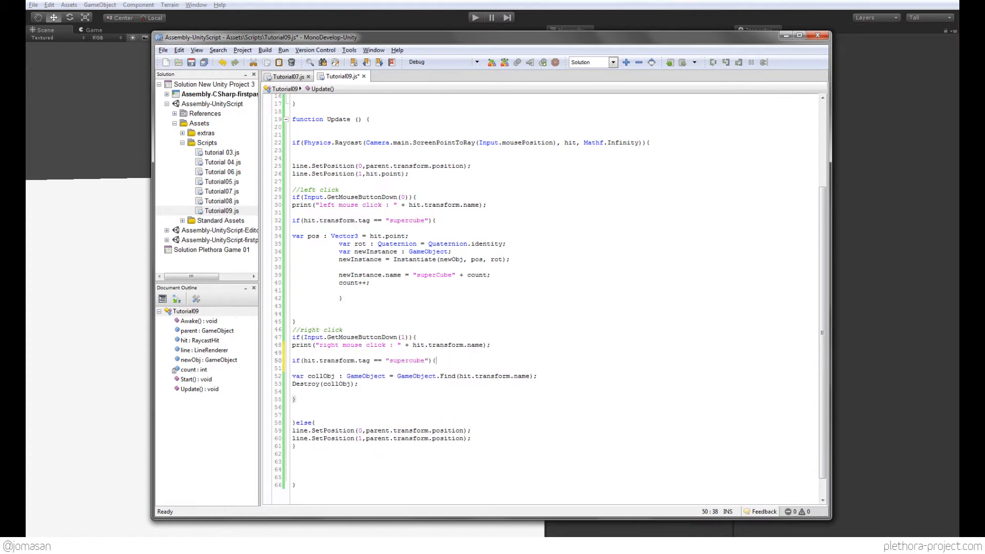
Close the supercube tag check around the right-click Destroy with its brace and select the pos line.
left_click(359, 383)
type("}")
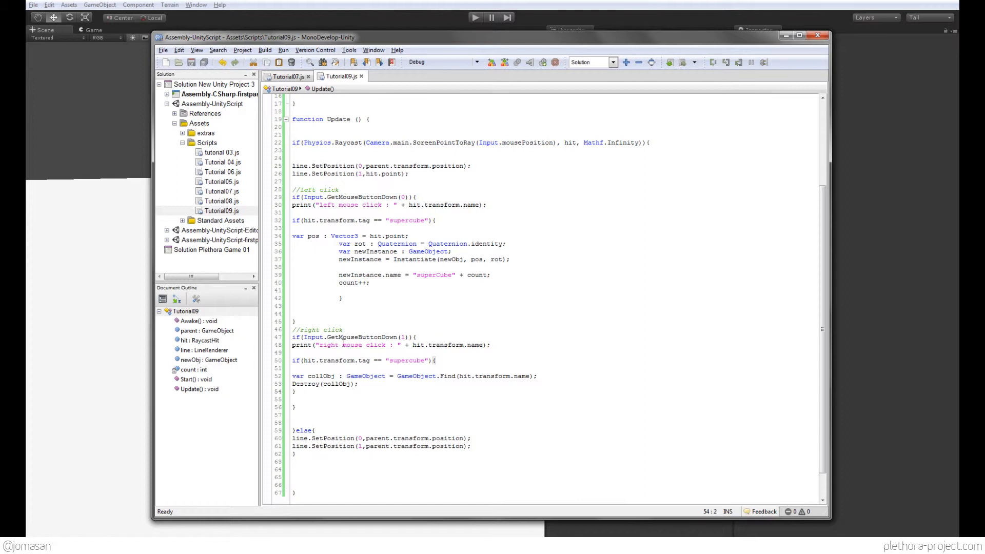
left_click(323, 236)
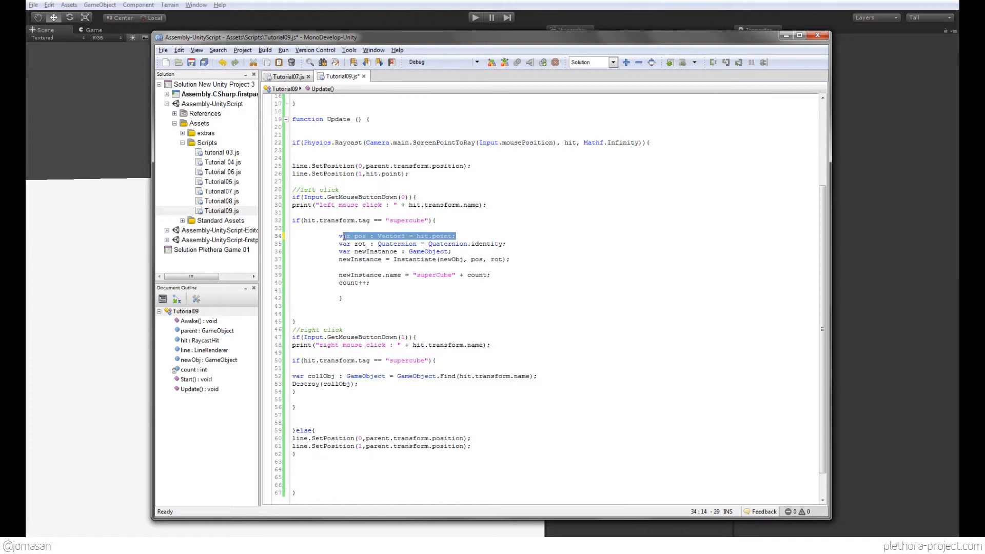
left_click(348, 236)
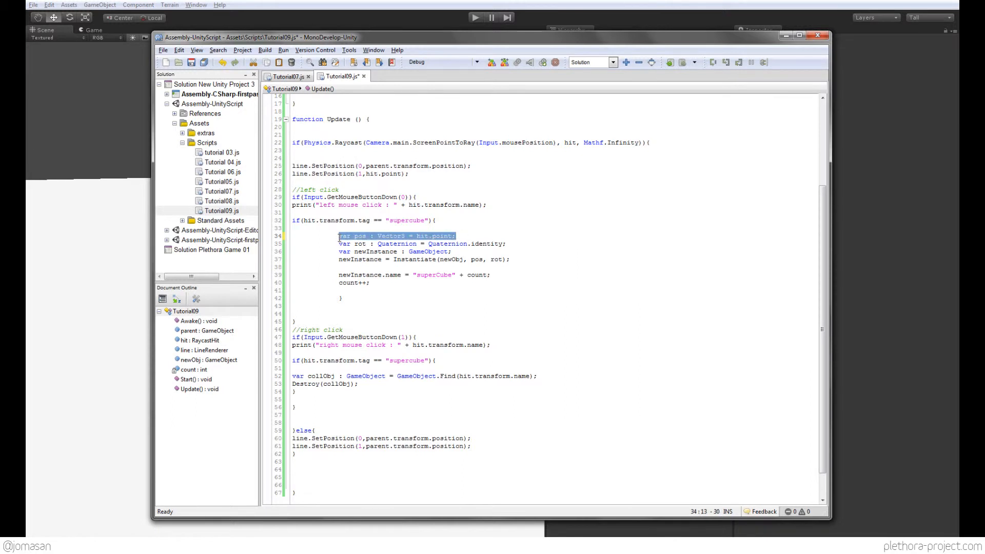
mouse_move(424, 8)
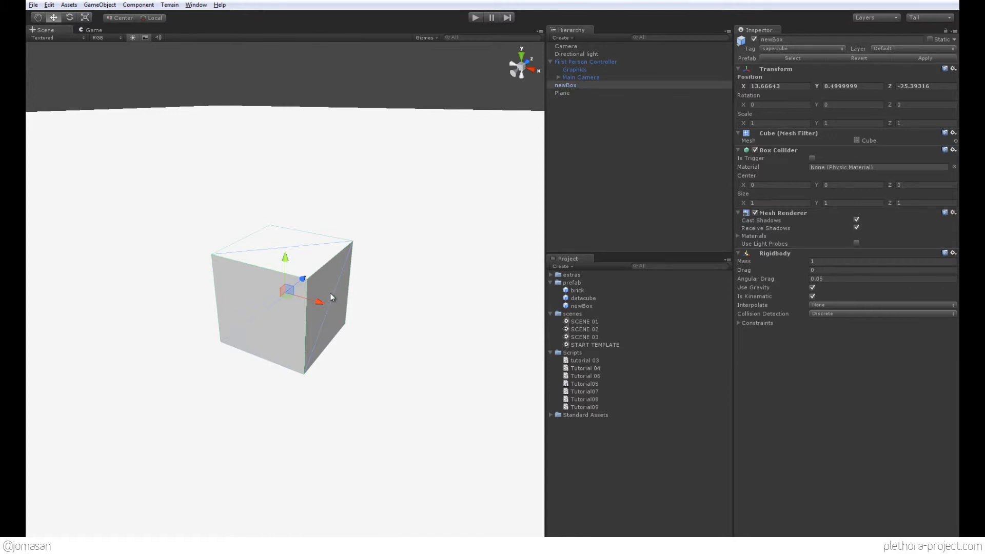
mouse_move(341, 305)
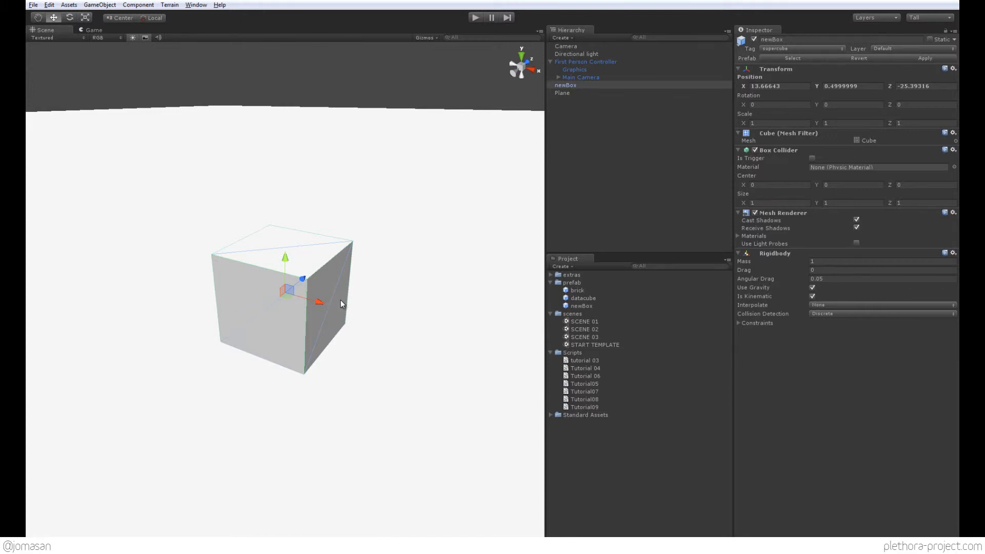
mouse_move(367, 307)
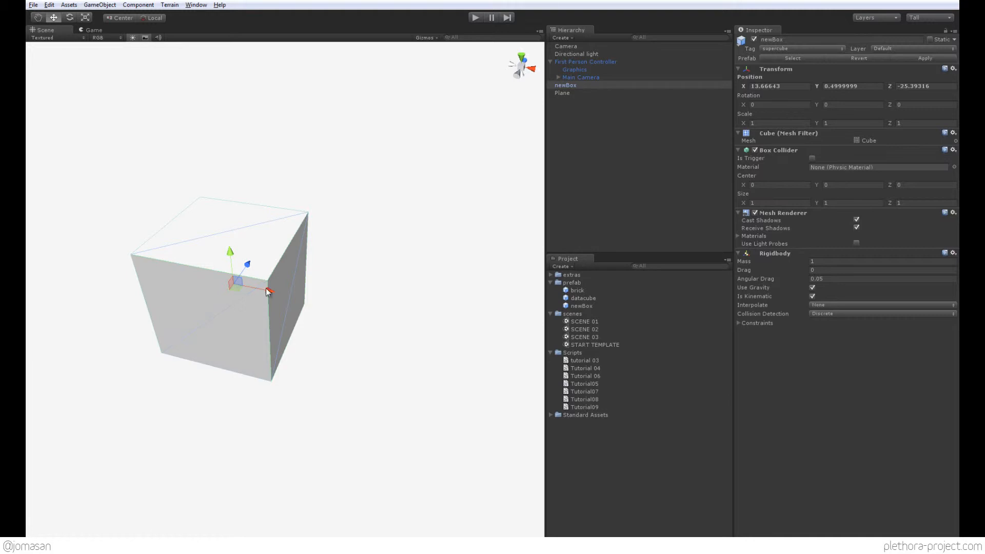
mouse_move(354, 314)
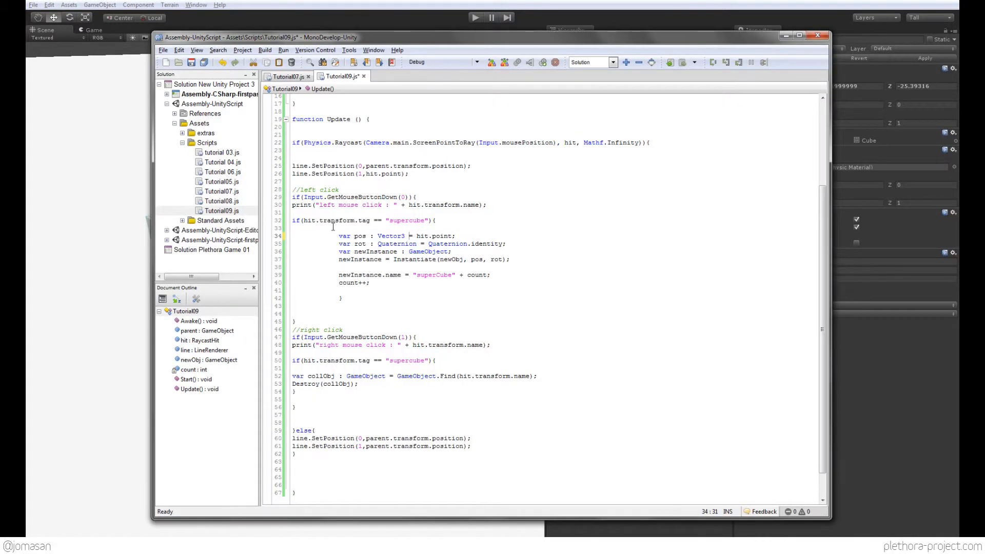
Change pos to hit.transform.position + hit.normal and return to the Unity editor.
left_click(454, 237)
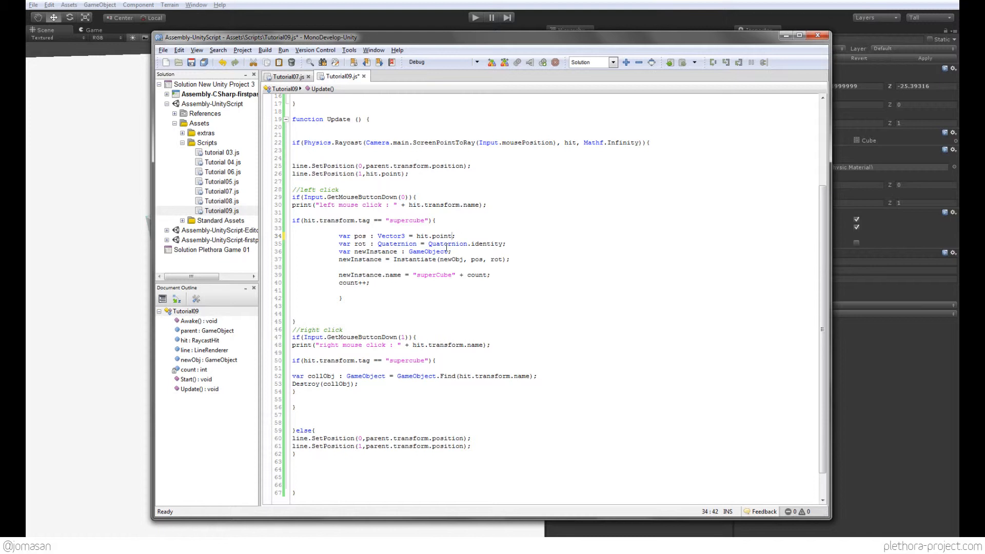
type("+ hit.")
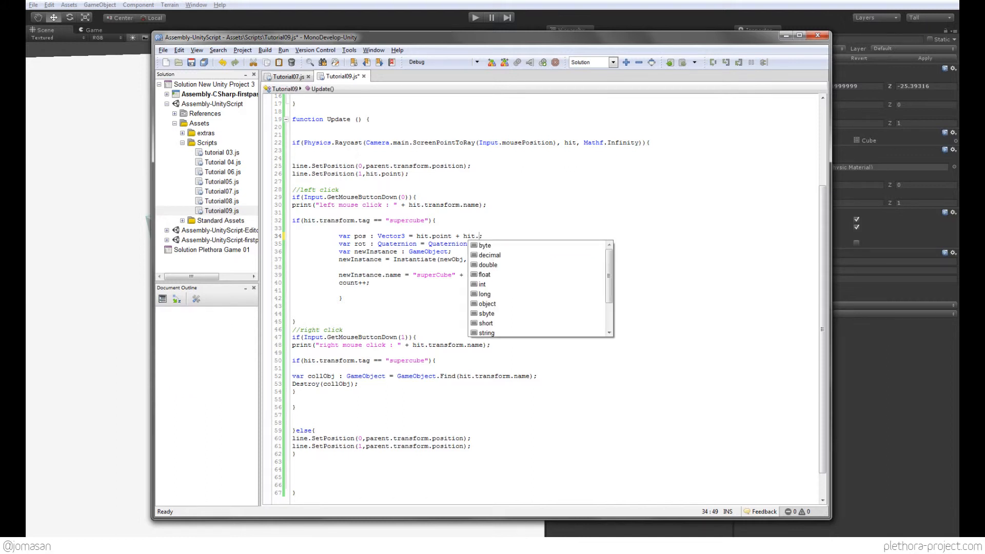
type("normal")
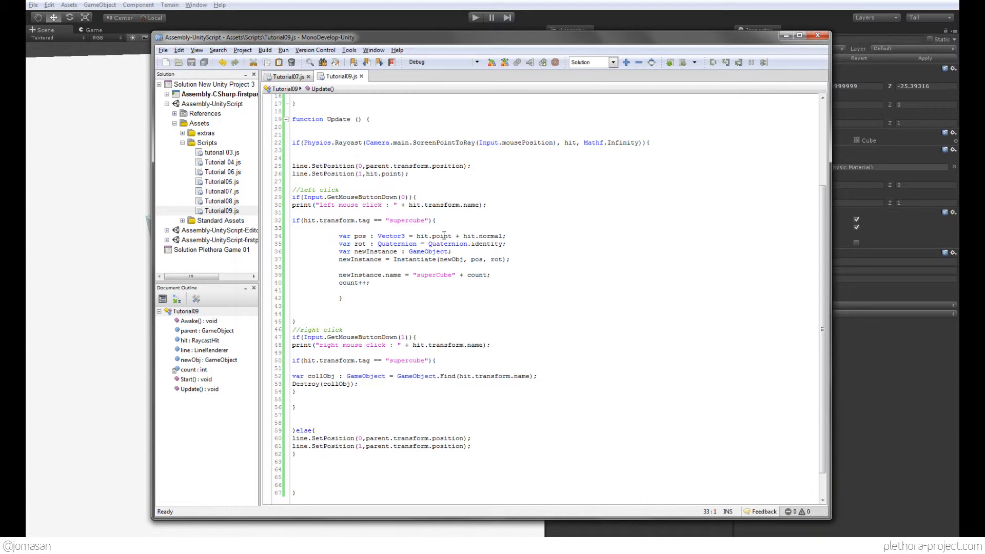
double_click(441, 236)
type("transform.")
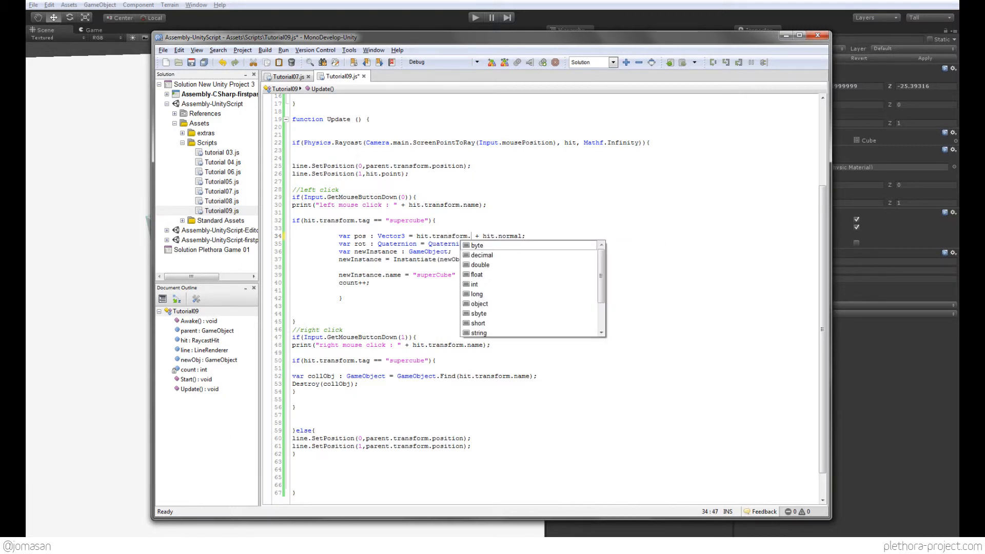
type("position")
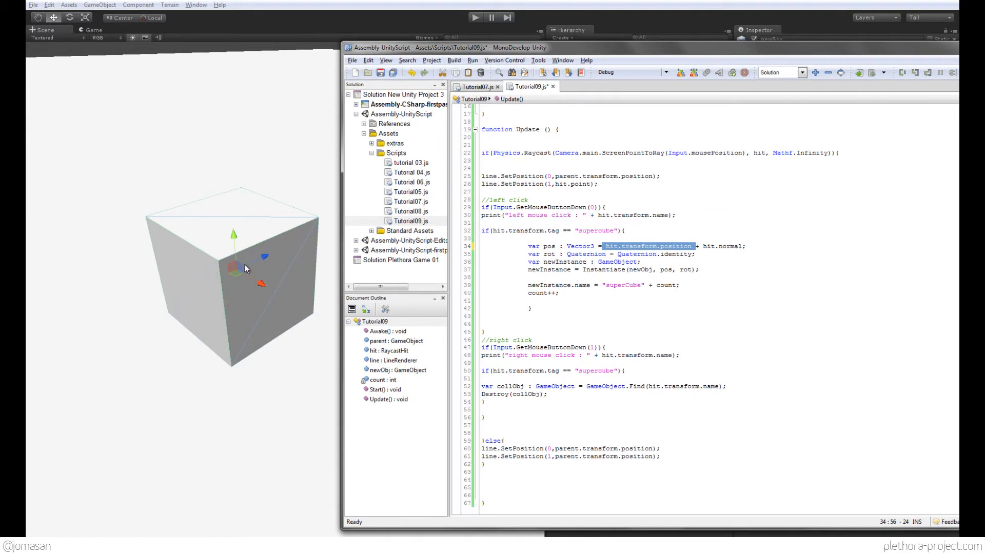
mouse_move(300, 301)
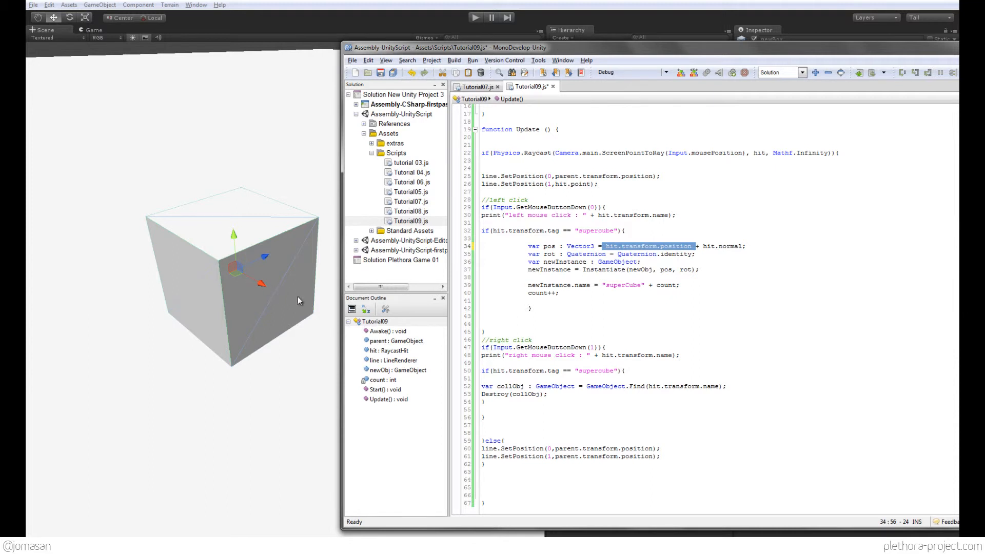
mouse_move(333, 321)
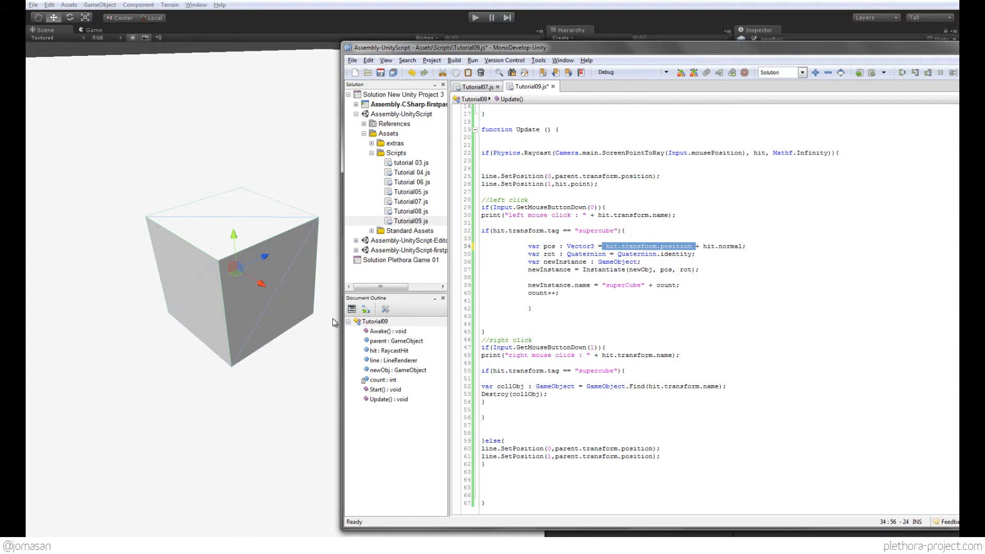
mouse_move(317, 321)
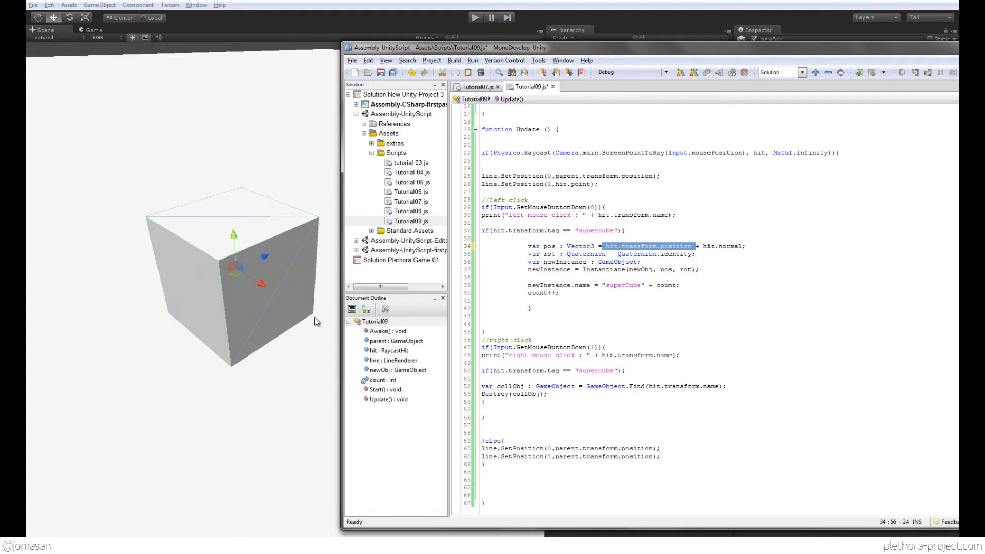
left_click(648, 278)
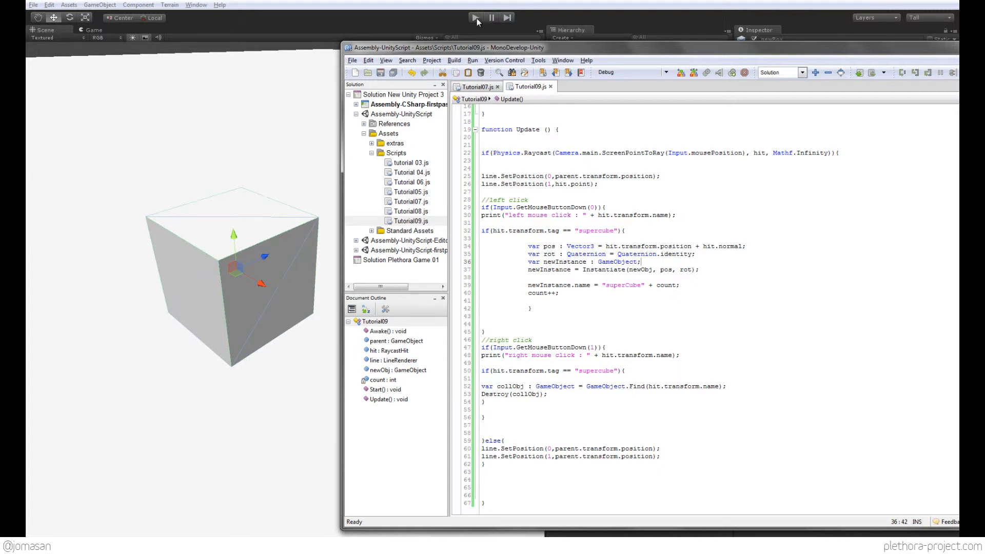
left_click(475, 17)
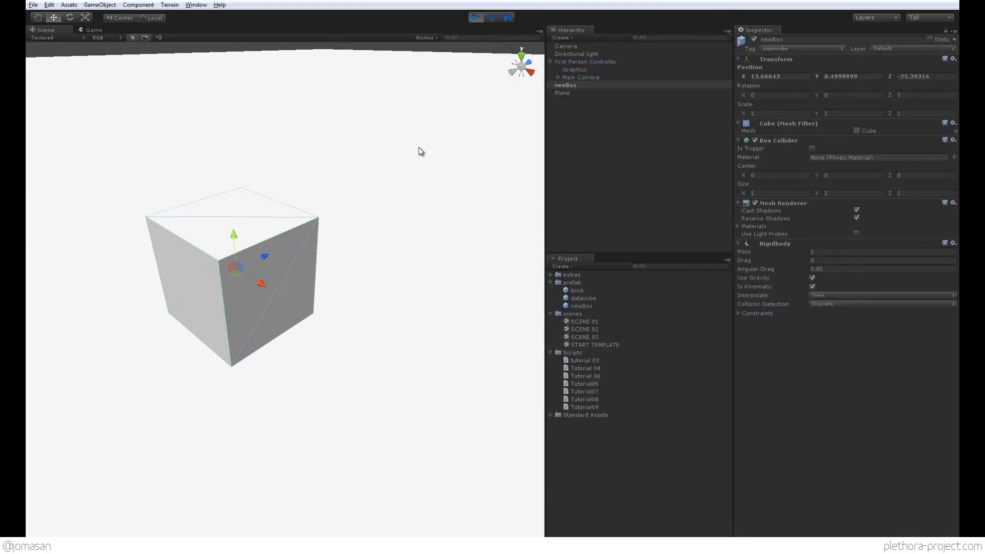
left_click(476, 17)
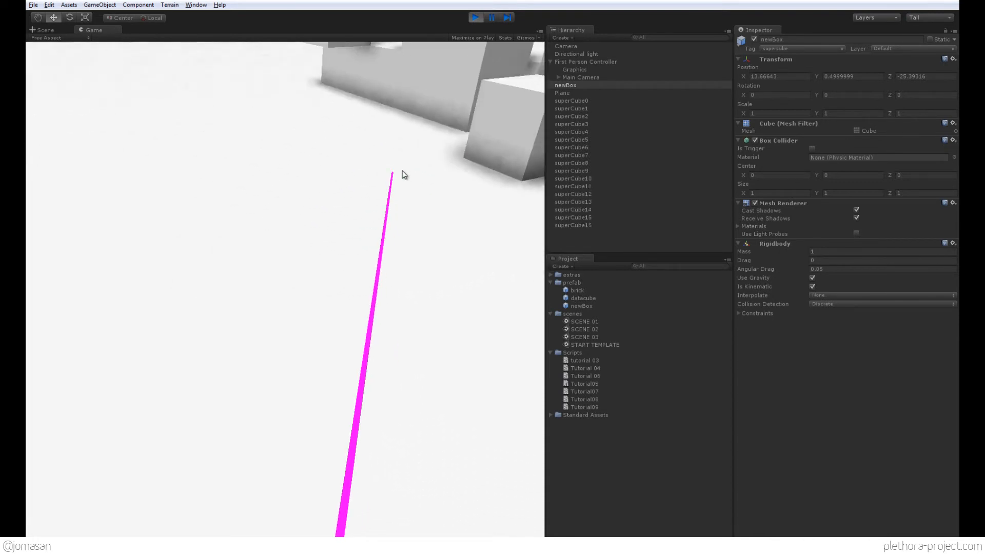
left_click(475, 18)
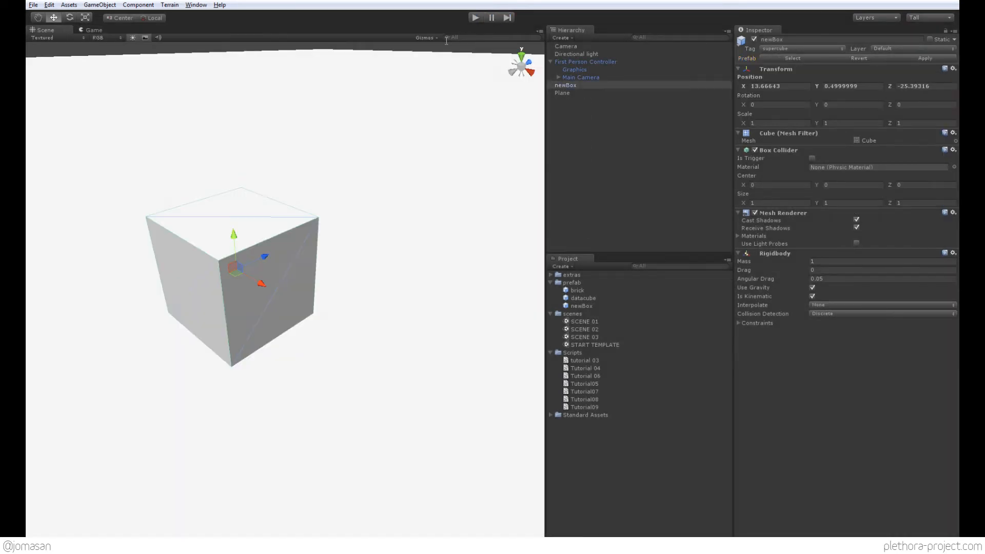